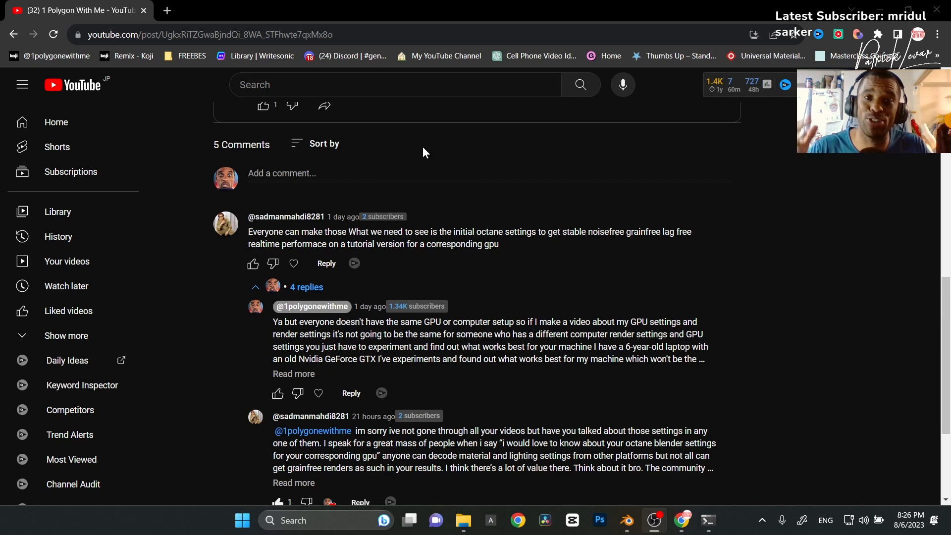
{"action": "mouse_move", "coordinate": [518, 272]}
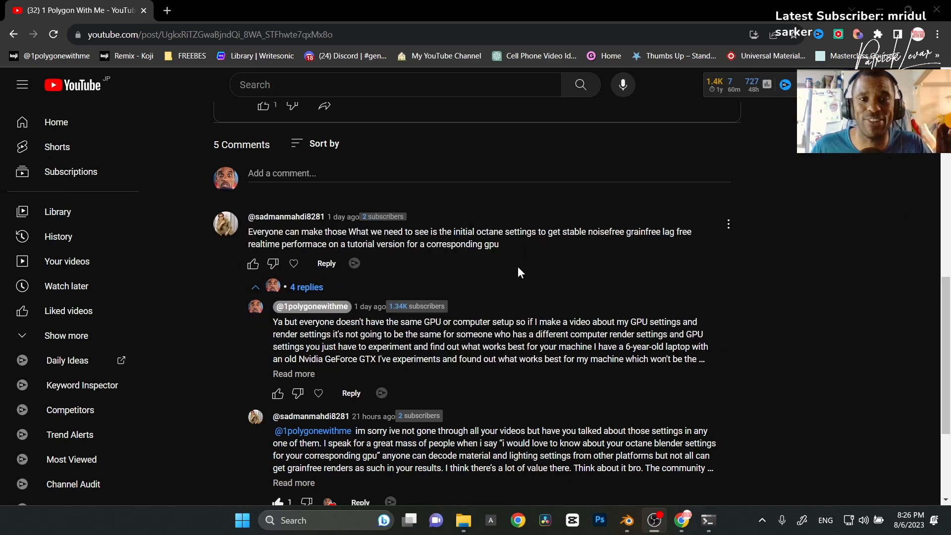
- Scroll past the community poll and comments and open the 3D artist's Videos page
{"action": "scroll", "scroll_direction": "up", "scroll_amount": 3}
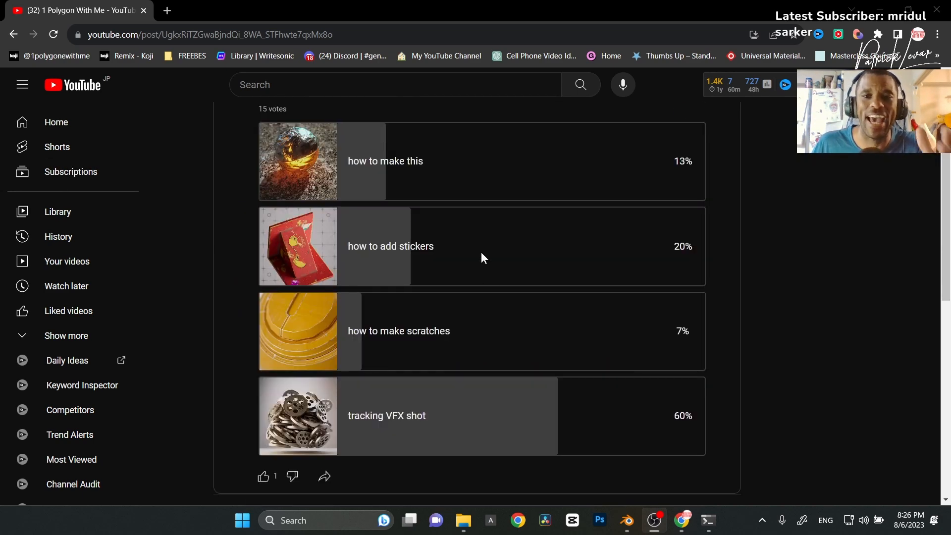
{"action": "scroll", "scroll_direction": "down", "scroll_amount": 3}
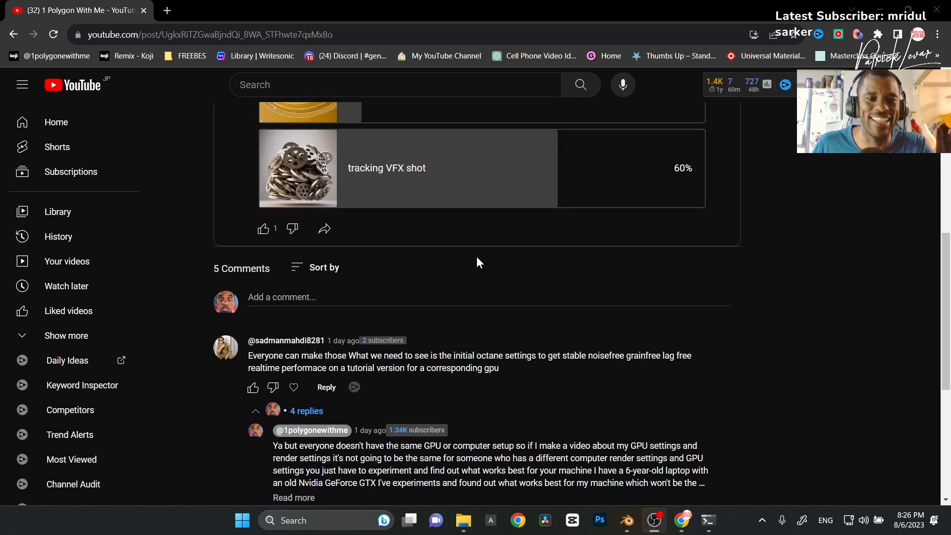
{"action": "scroll", "scroll_direction": "down", "scroll_amount": 3}
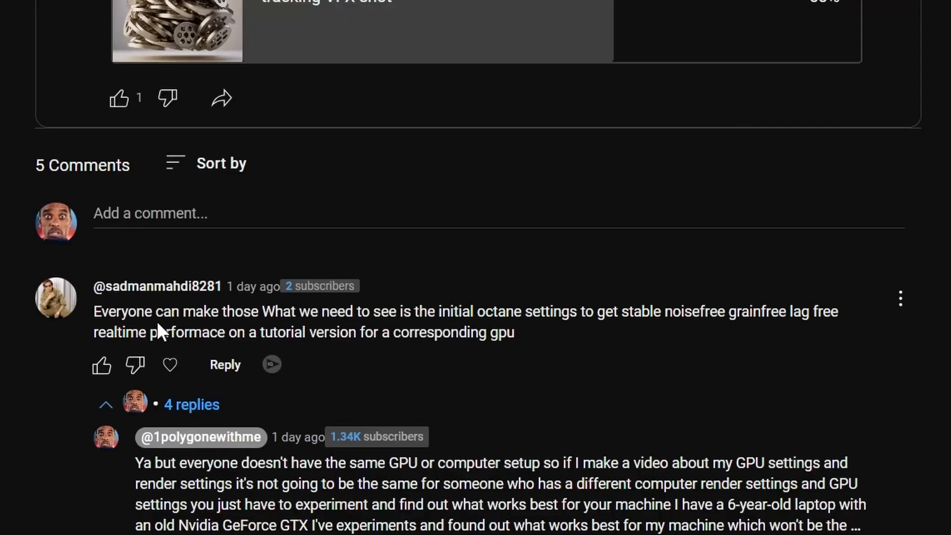
{"action": "mouse_move", "coordinate": [347, 317]}
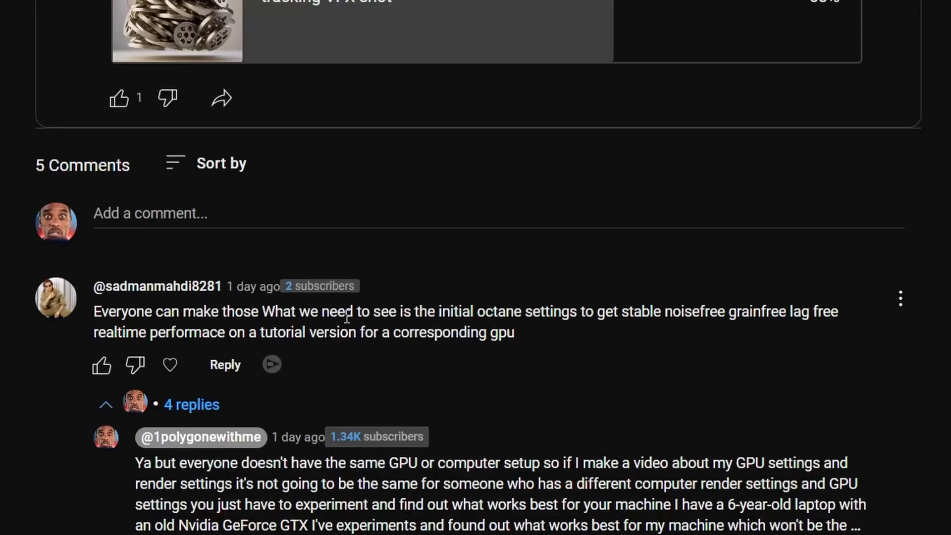
{"action": "mouse_move", "coordinate": [563, 310]}
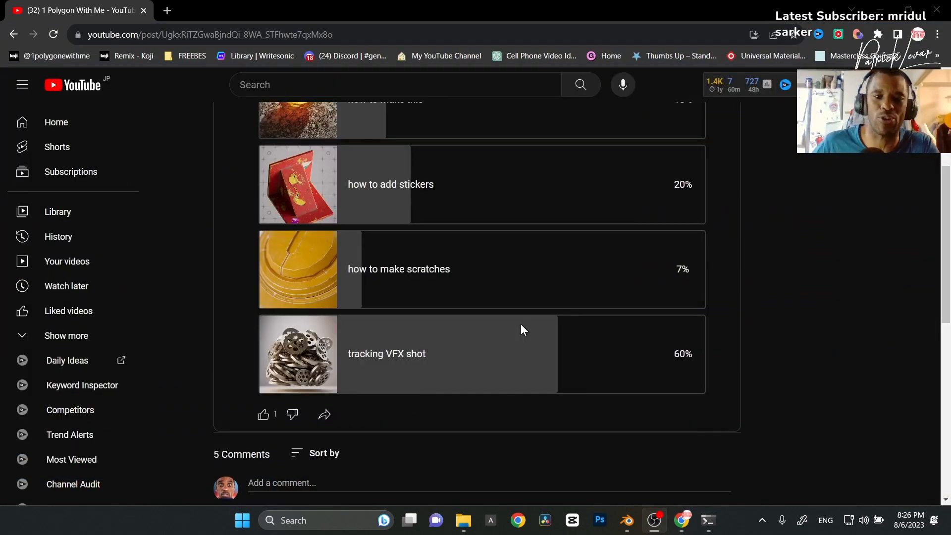
{"action": "left_click", "coordinate": [626, 520]}
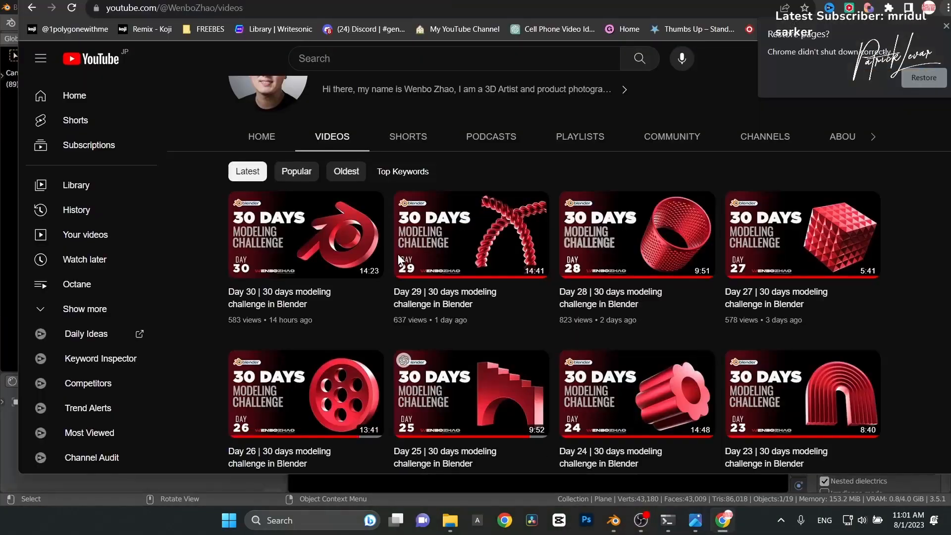
{"action": "mouse_move", "coordinate": [142, 256]}
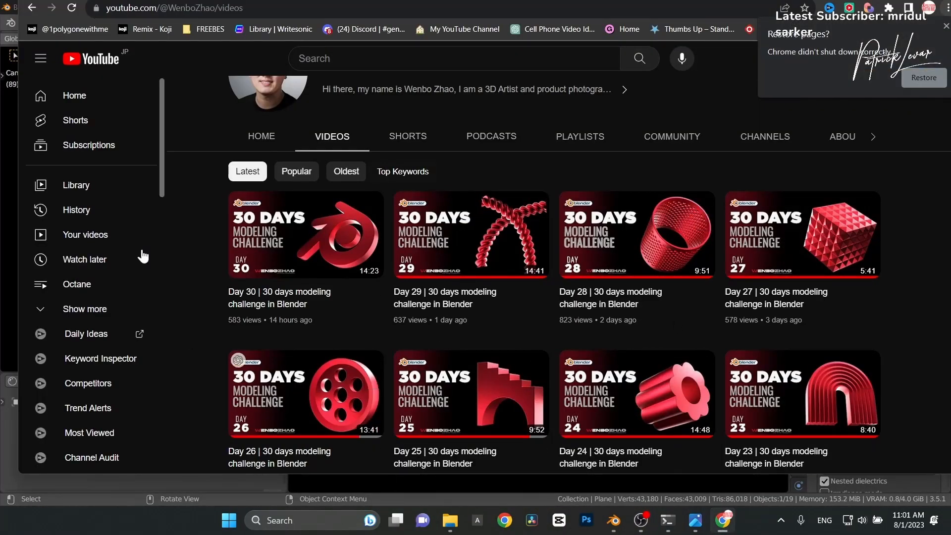
{"action": "mouse_move", "coordinate": [497, 342]}
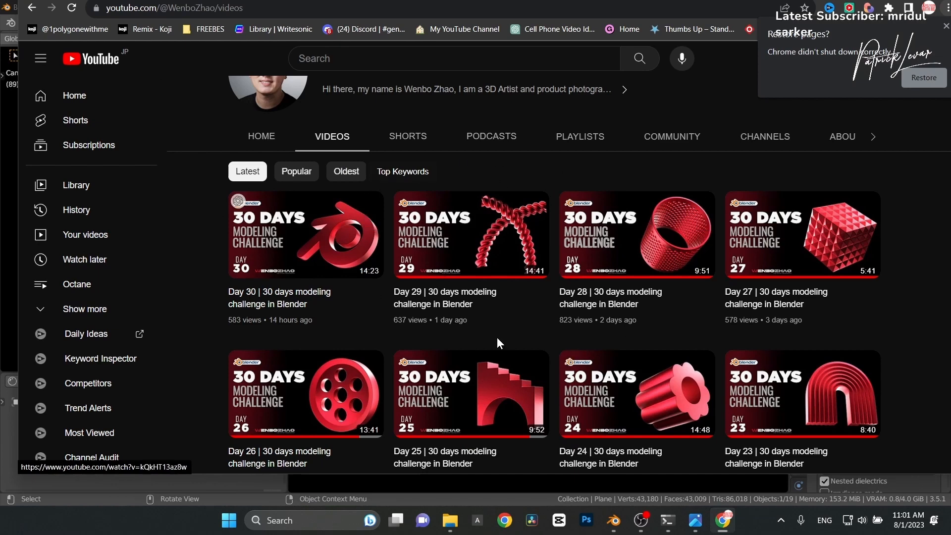
{"action": "left_click", "coordinate": [625, 519]}
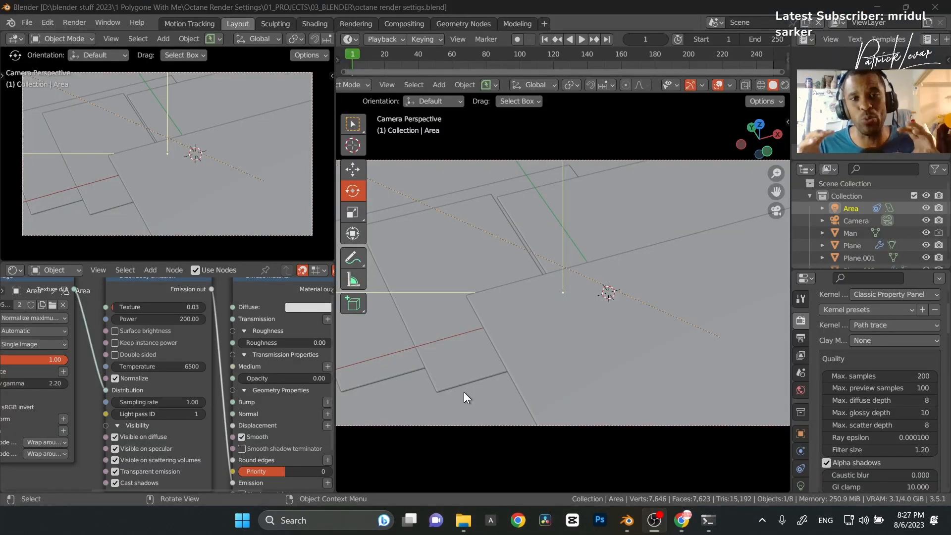
{"action": "mouse_move", "coordinate": [692, 386]}
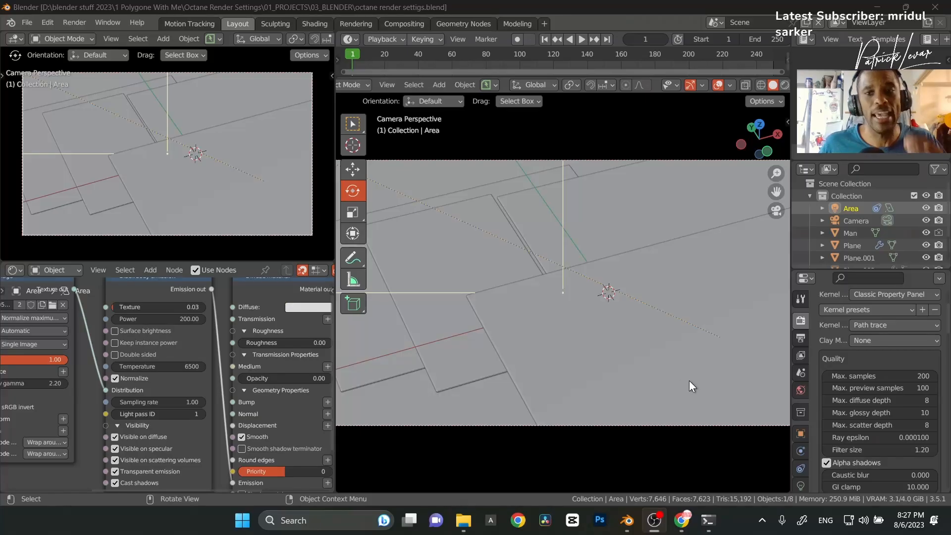
{"action": "mouse_move", "coordinate": [722, 384]}
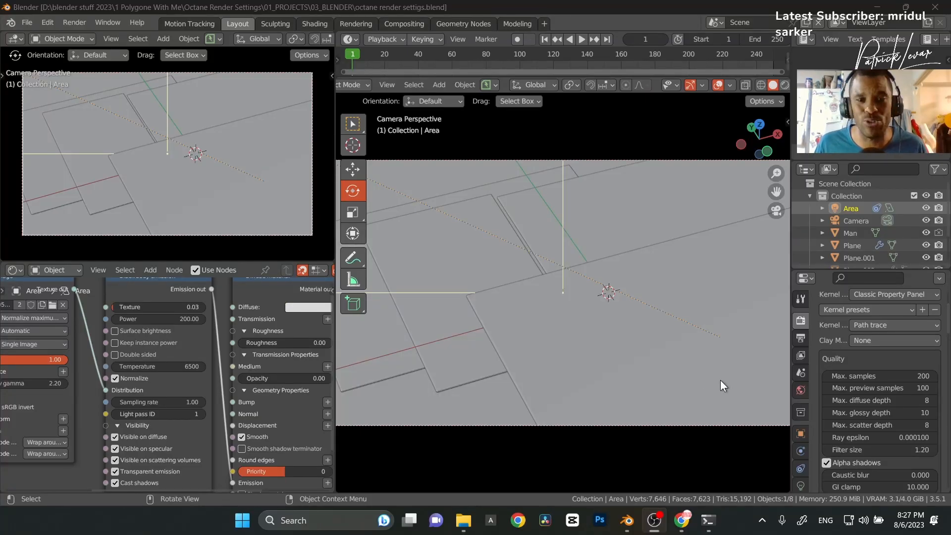
{"action": "mouse_move", "coordinate": [555, 325]}
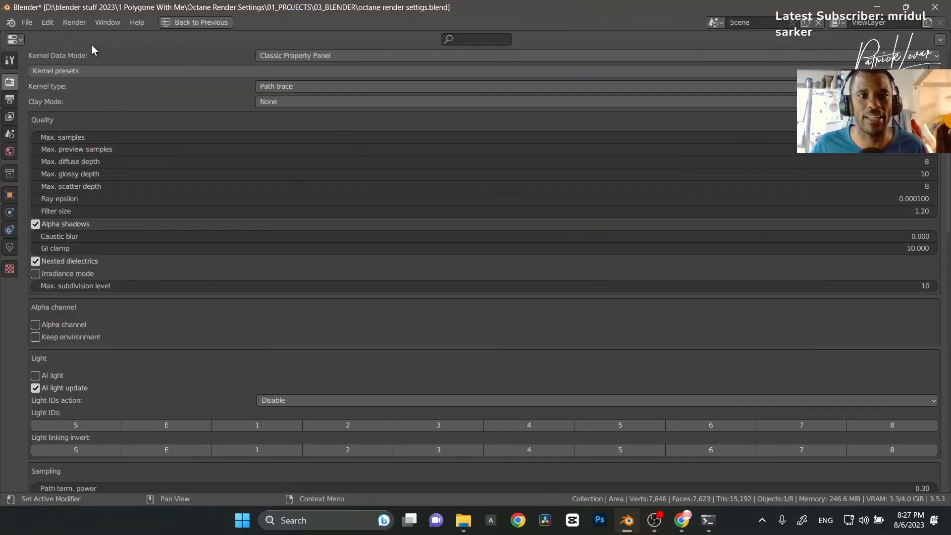
{"action": "mouse_move", "coordinate": [91, 96]}
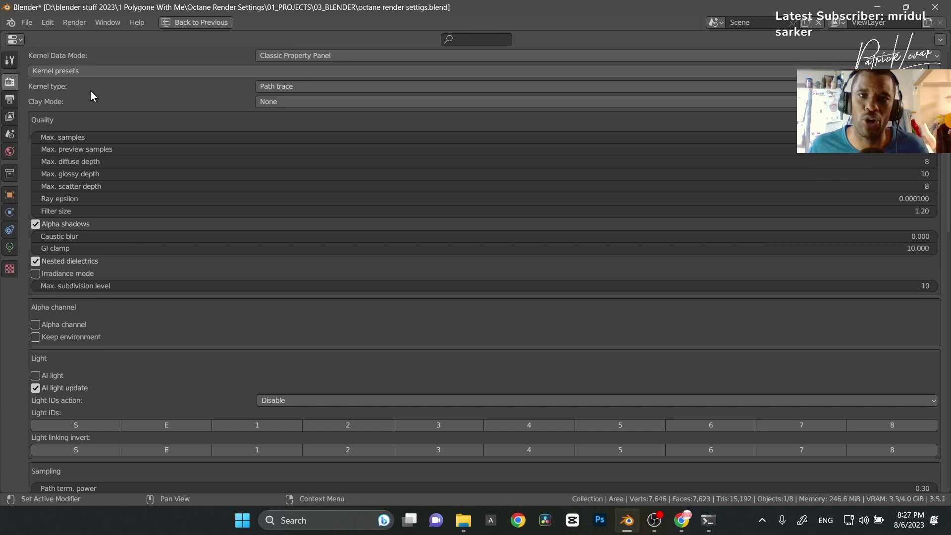
{"action": "mouse_move", "coordinate": [288, 99]}
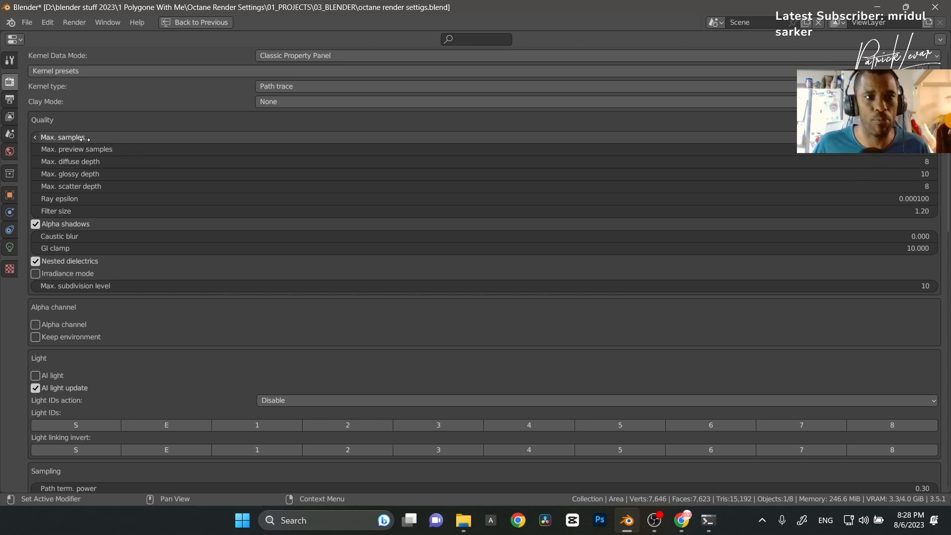
{"action": "mouse_move", "coordinate": [76, 149]}
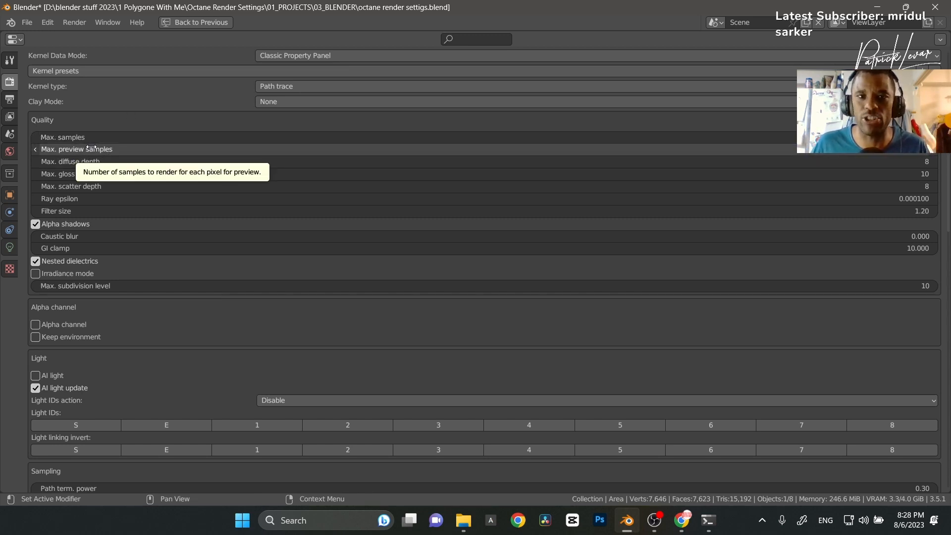
{"action": "mouse_move", "coordinate": [63, 137]}
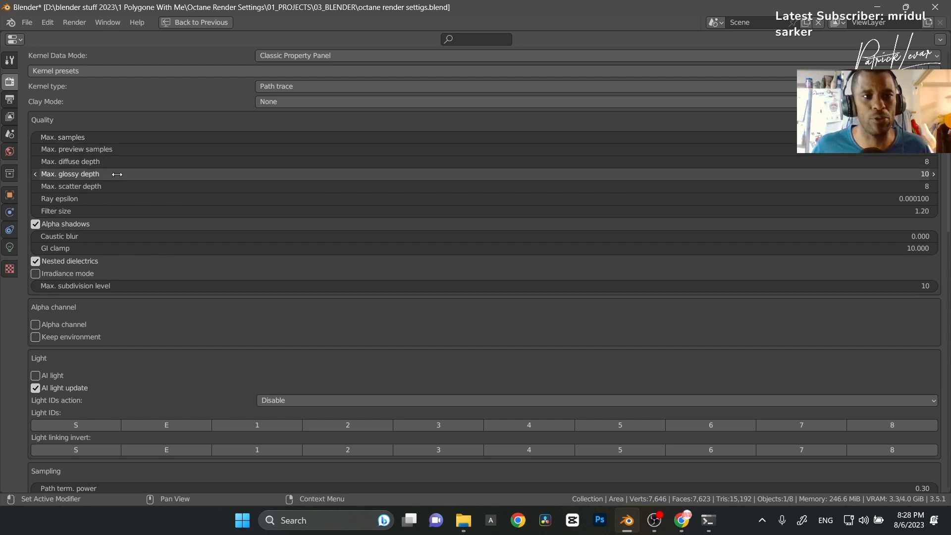
{"action": "mouse_move", "coordinate": [121, 187]}
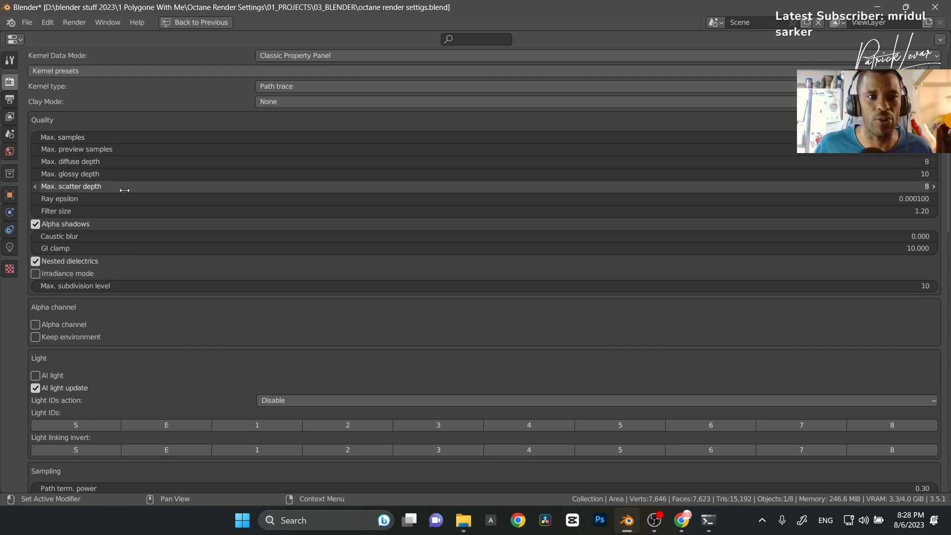
{"action": "mouse_move", "coordinate": [120, 161]}
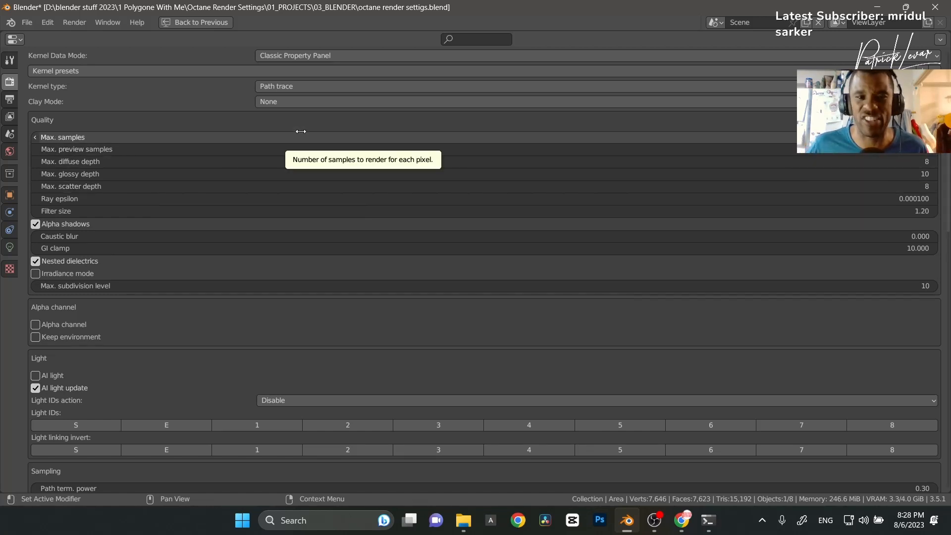
{"action": "mouse_move", "coordinate": [271, 186]}
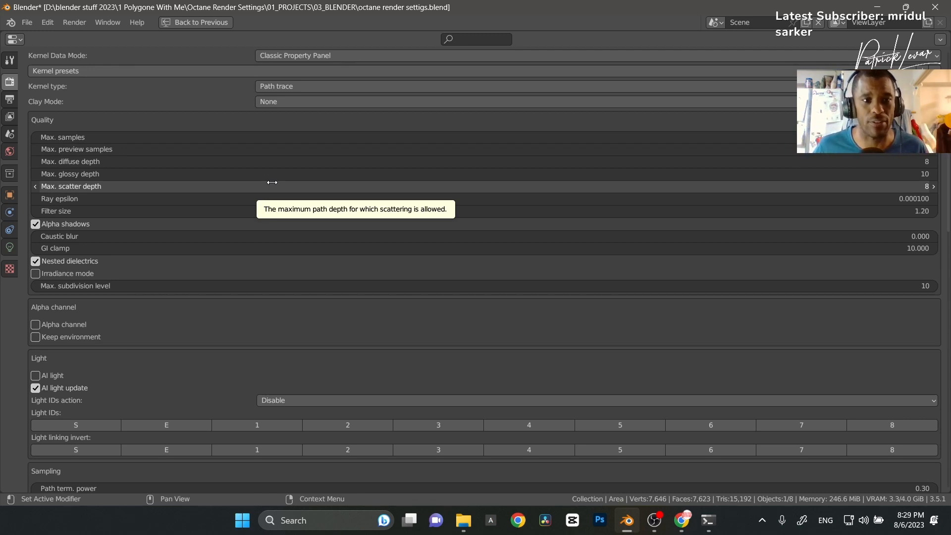
{"action": "mouse_move", "coordinate": [158, 198]}
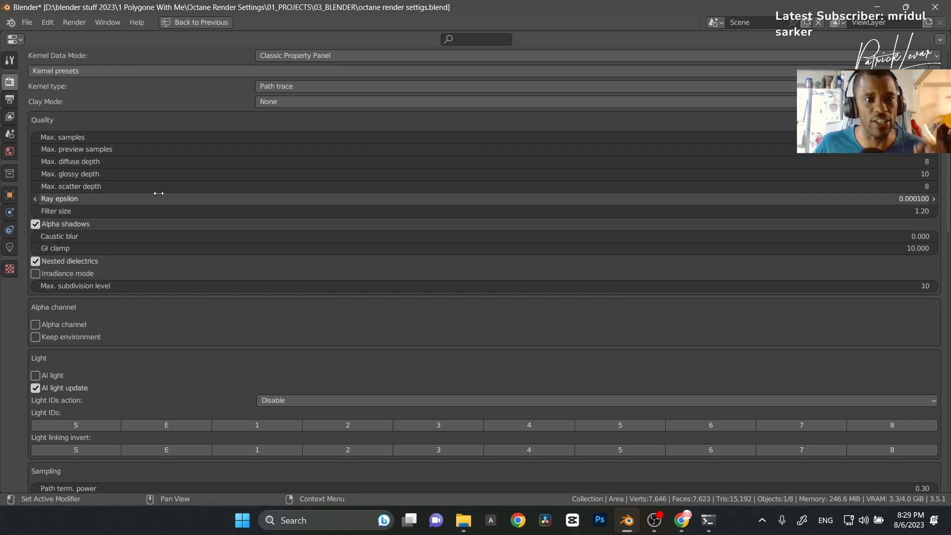
{"action": "mouse_move", "coordinate": [158, 198]}
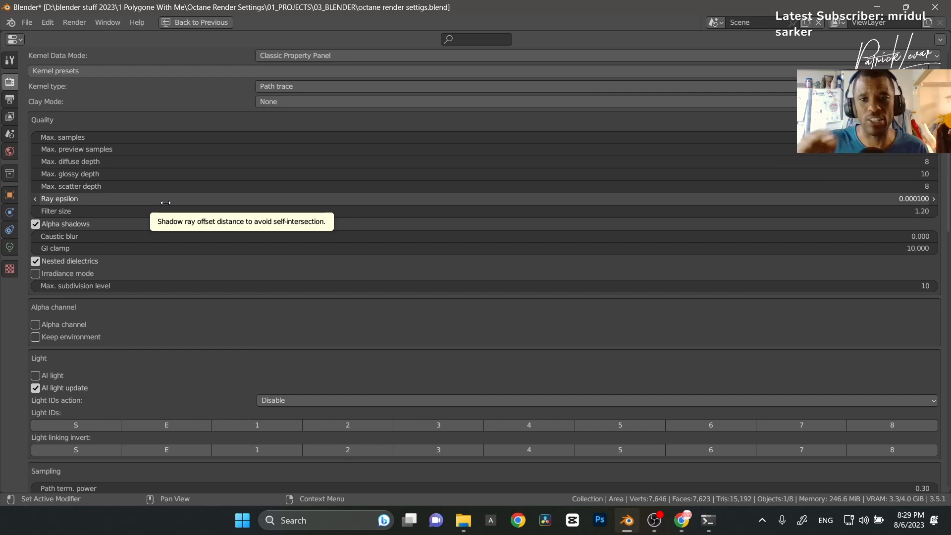
- Return to the normal layout and run a live Octane render in the camera viewport
{"action": "left_click", "coordinate": [199, 23]}
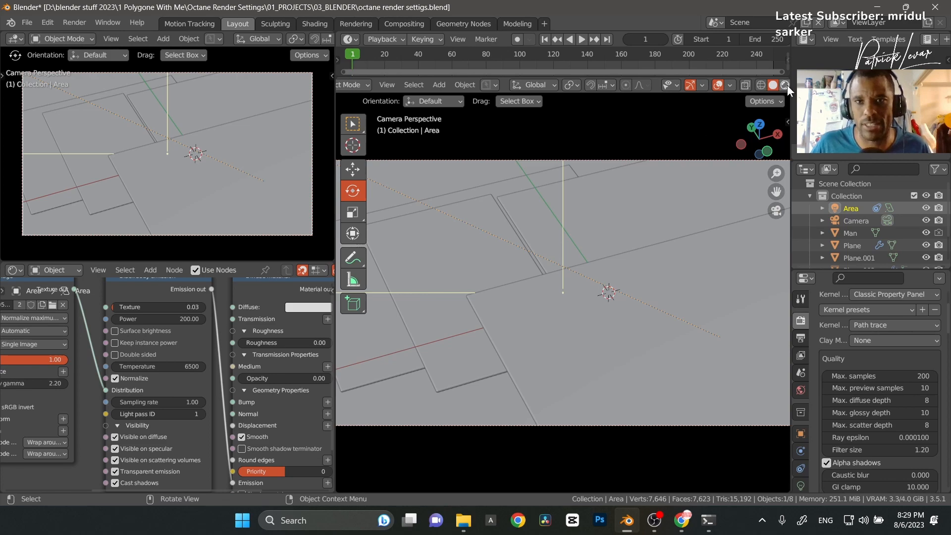
{"action": "left_click", "coordinate": [782, 86]}
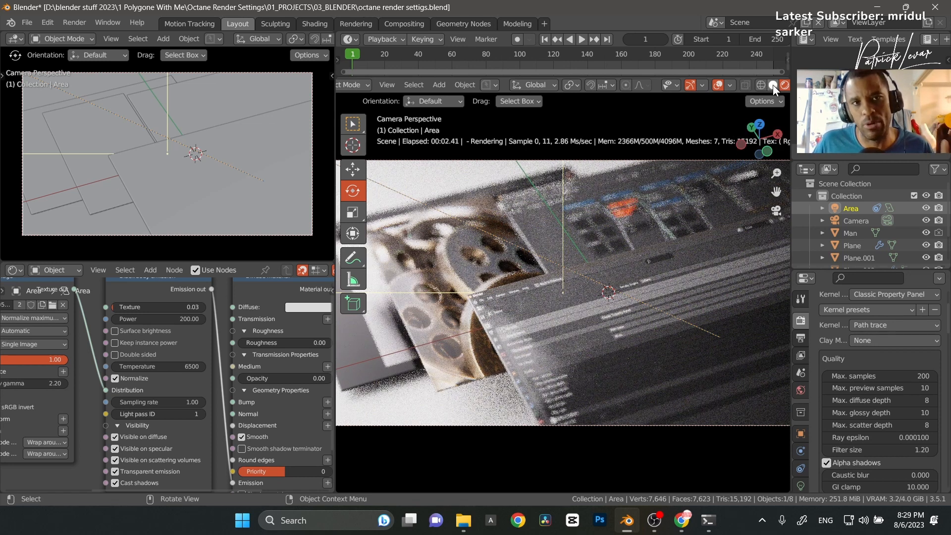
{"action": "left_click", "coordinate": [771, 85]}
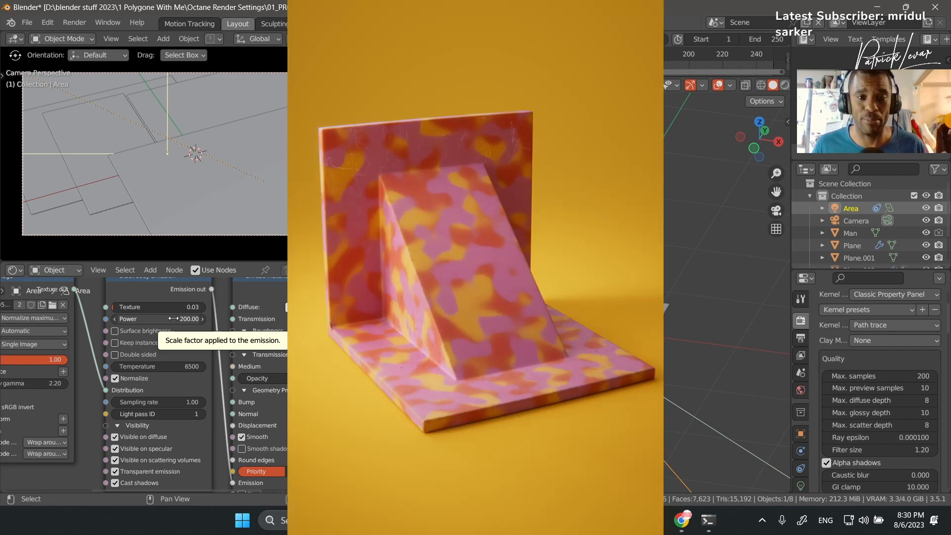
{"action": "mouse_move", "coordinate": [106, 351]}
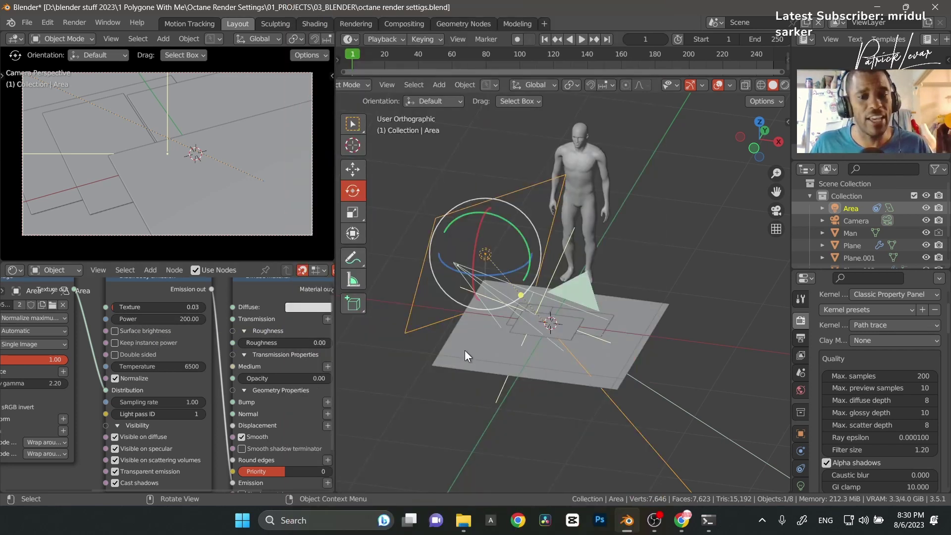
{"action": "mouse_move", "coordinate": [514, 360]}
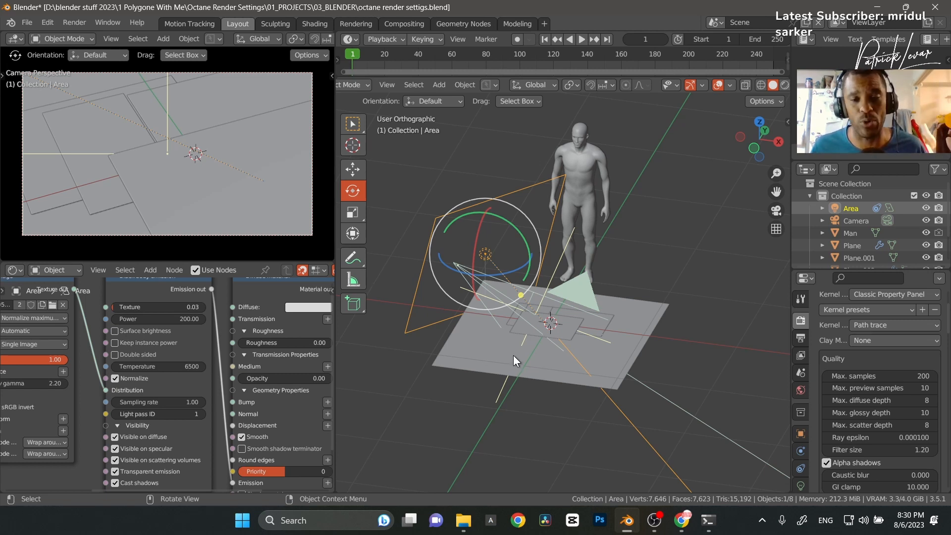
{"action": "mouse_move", "coordinate": [558, 389]}
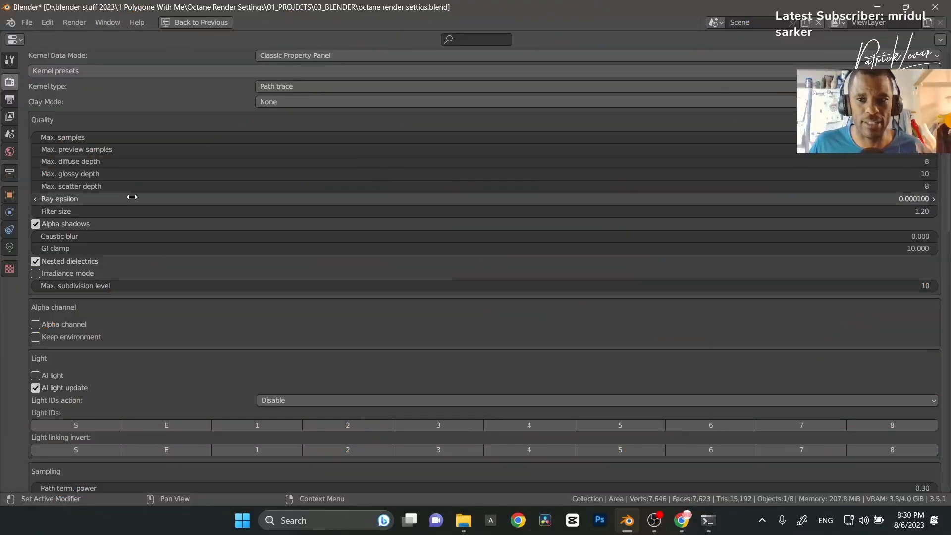
{"action": "mouse_move", "coordinate": [134, 210]}
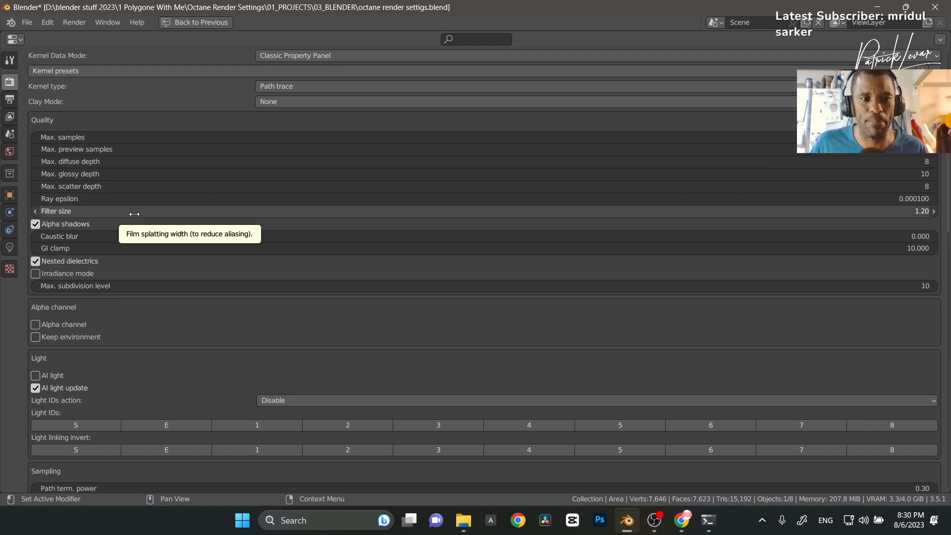
{"action": "mouse_move", "coordinate": [135, 233]}
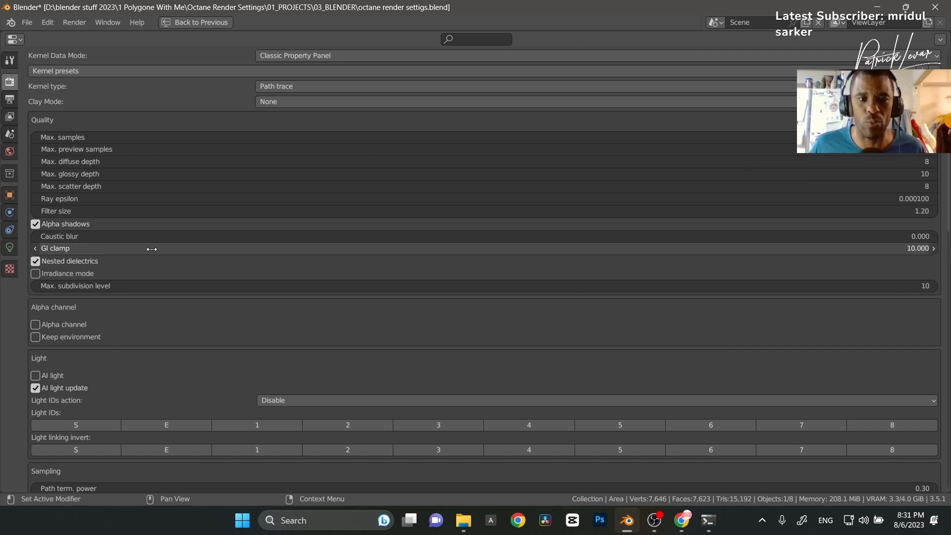
{"action": "mouse_move", "coordinate": [206, 247]}
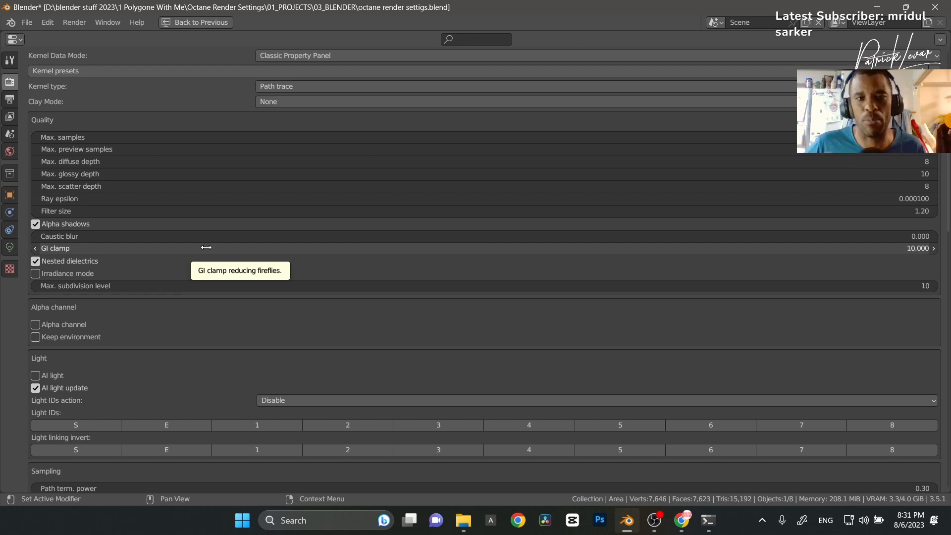
{"action": "mouse_move", "coordinate": [371, 309]}
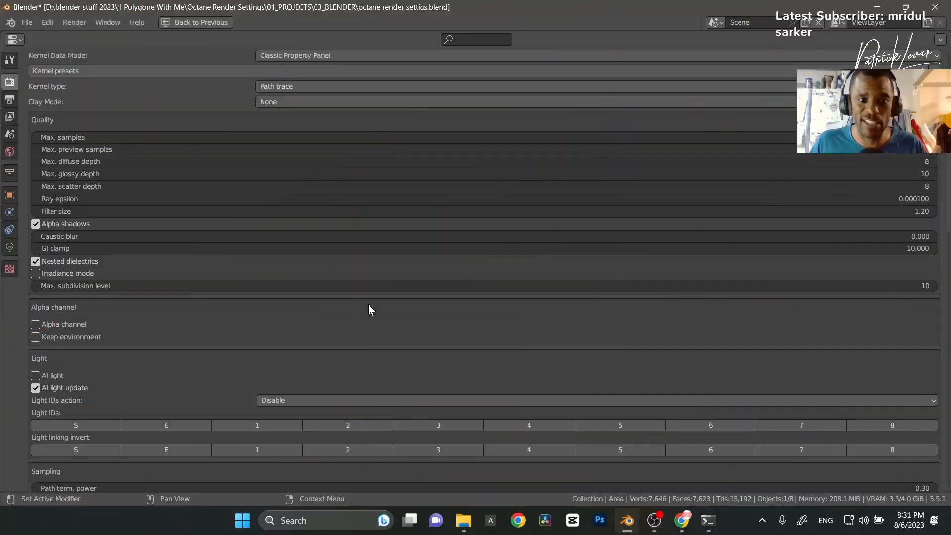
{"action": "mouse_move", "coordinate": [402, 236]}
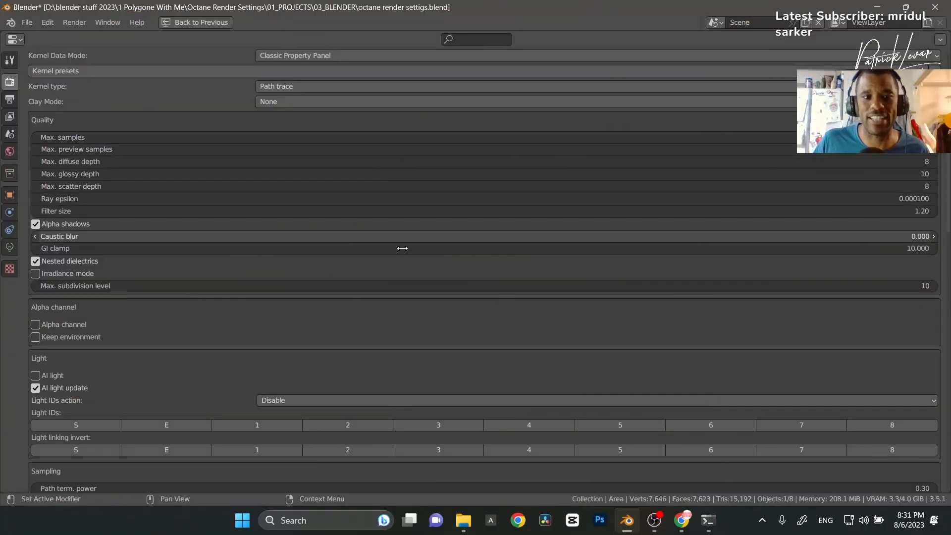
{"action": "scroll", "scroll_direction": "down", "scroll_amount": 3}
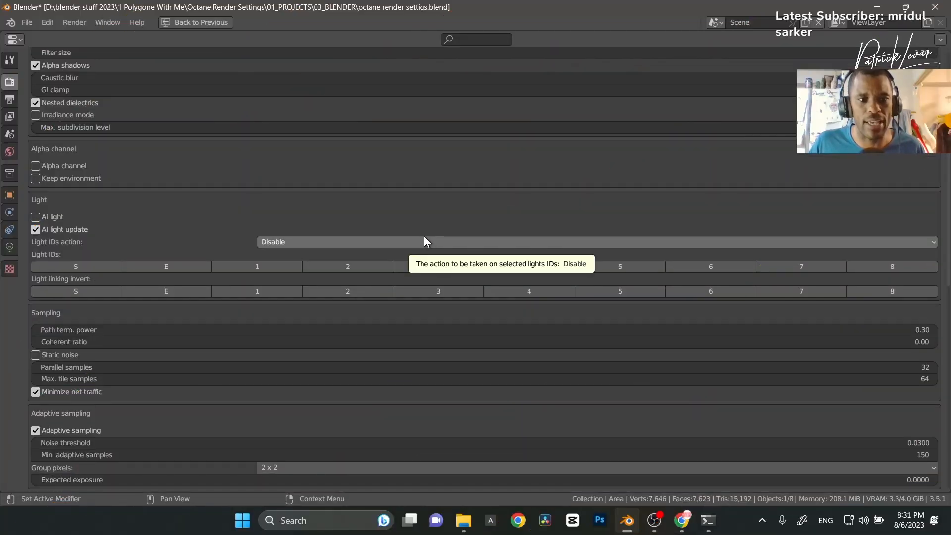
{"action": "scroll", "scroll_direction": "down", "scroll_amount": 3}
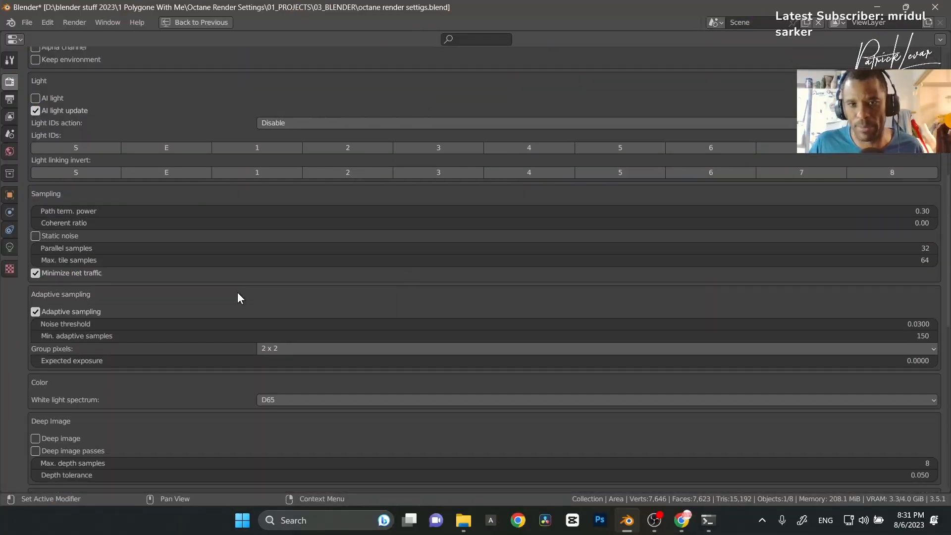
{"action": "mouse_move", "coordinate": [35, 311]}
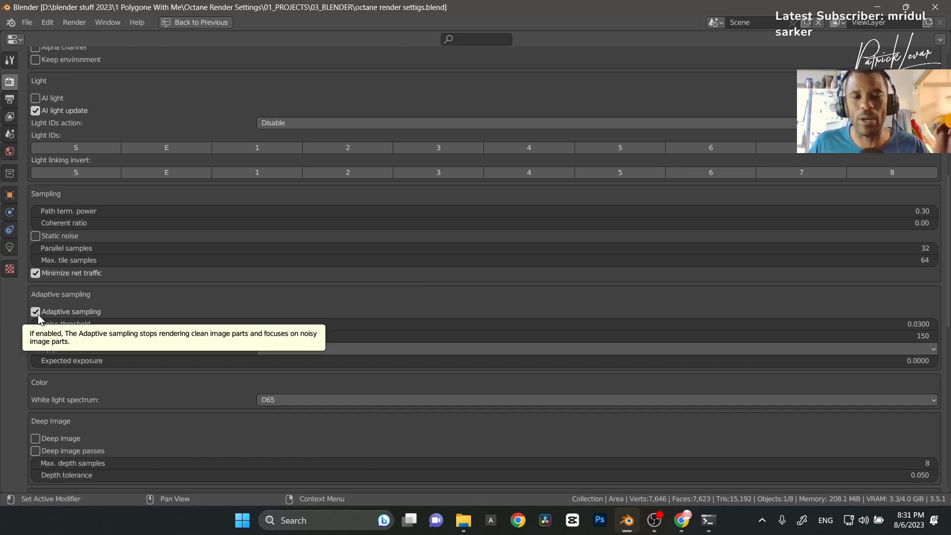
{"action": "left_click", "coordinate": [35, 311]}
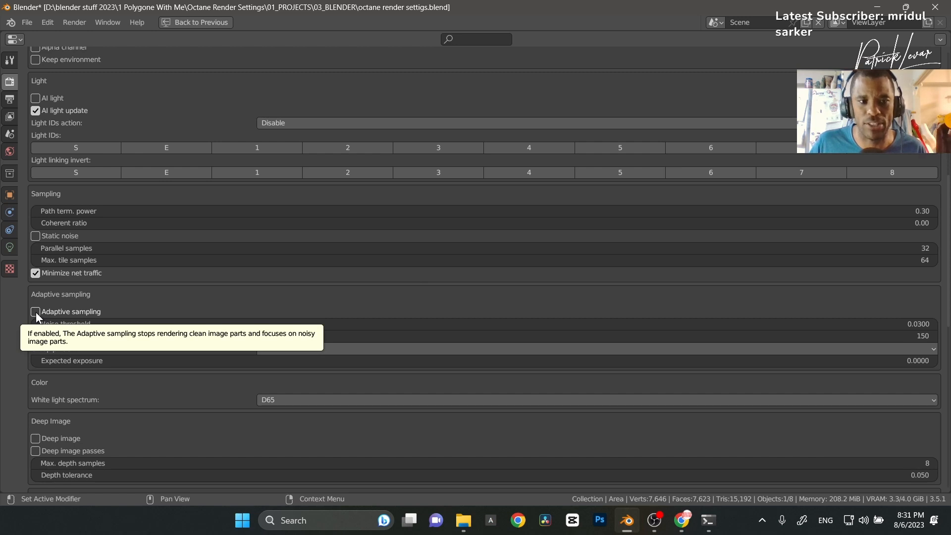
{"action": "left_click", "coordinate": [35, 310]}
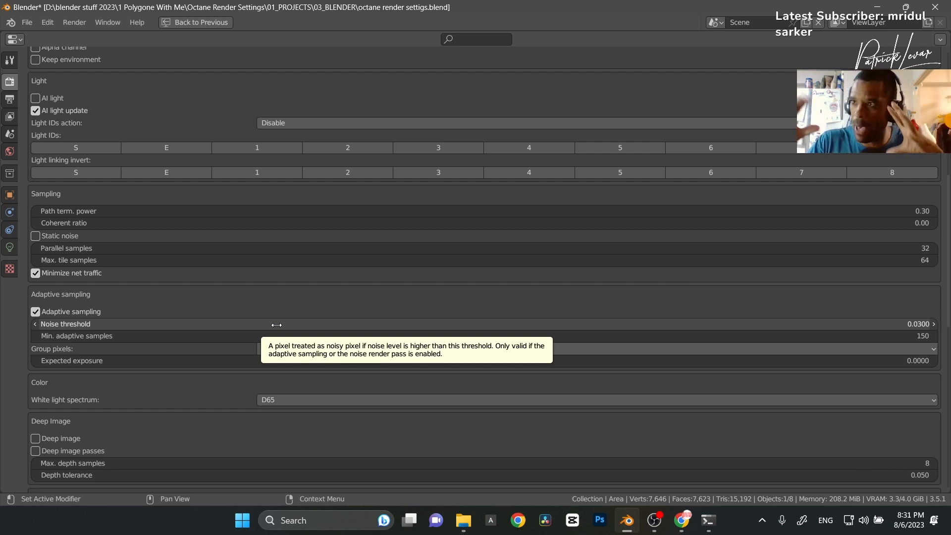
{"action": "mouse_move", "coordinate": [585, 399]}
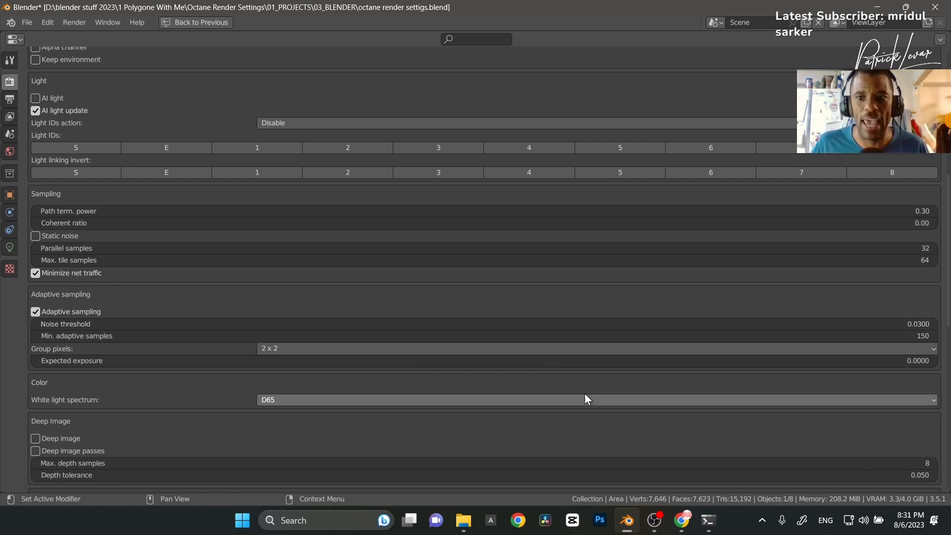
{"action": "mouse_move", "coordinate": [299, 348]}
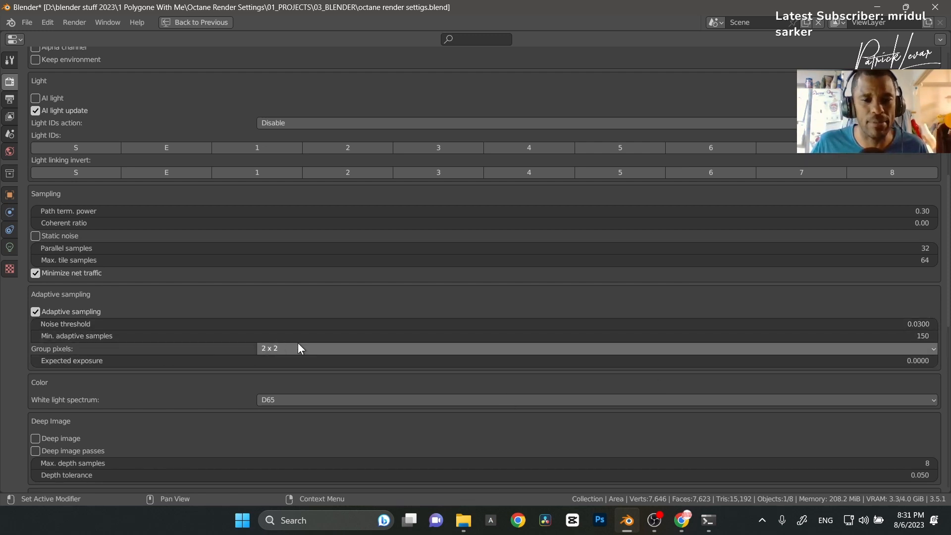
{"action": "mouse_move", "coordinate": [425, 336]}
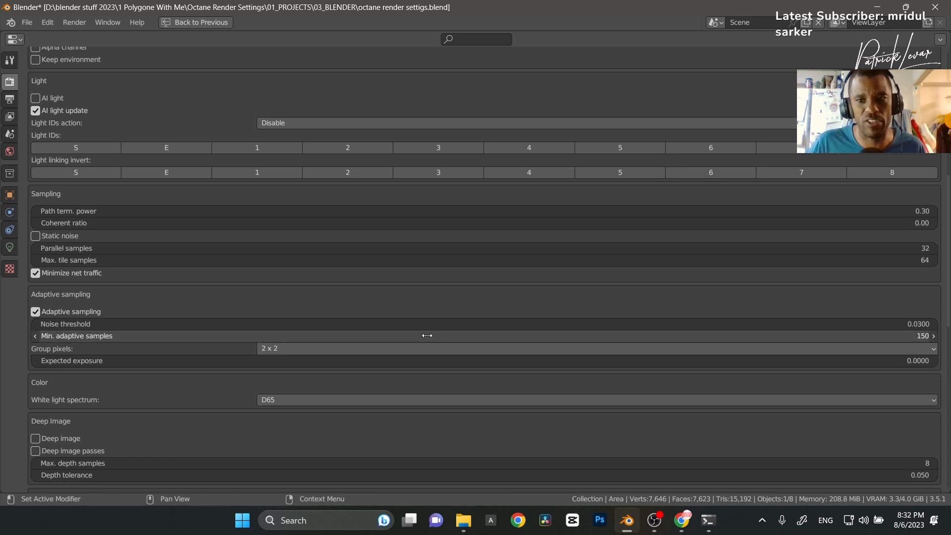
{"action": "mouse_move", "coordinate": [593, 334]}
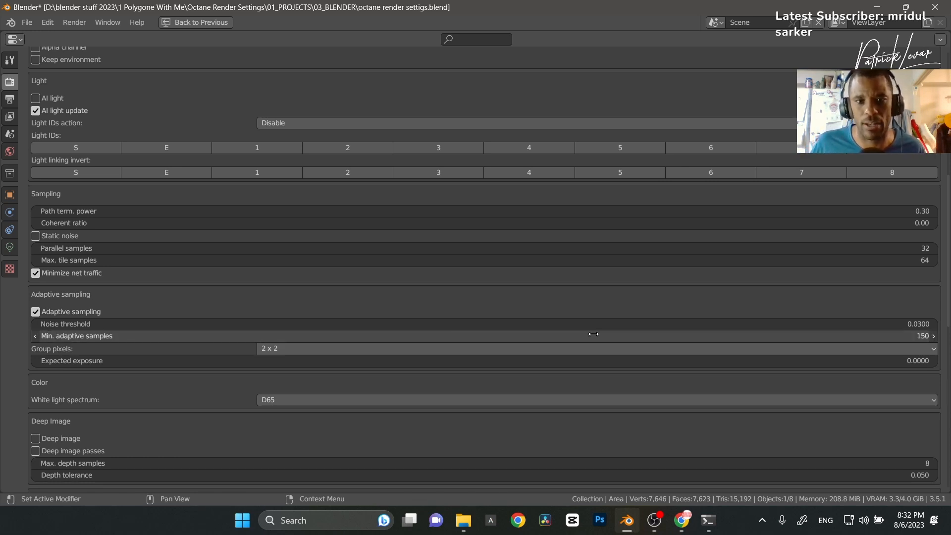
{"action": "mouse_move", "coordinate": [593, 336]}
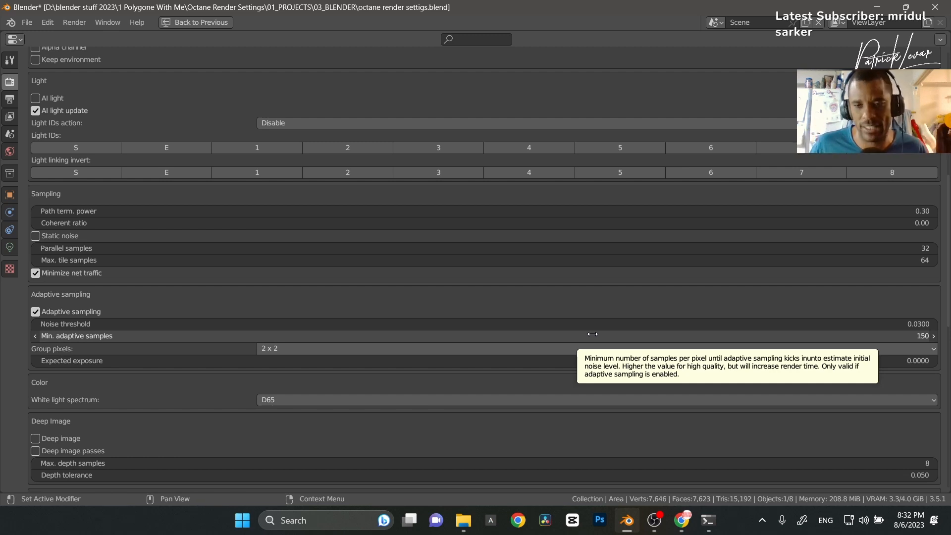
{"action": "mouse_move", "coordinate": [489, 322]}
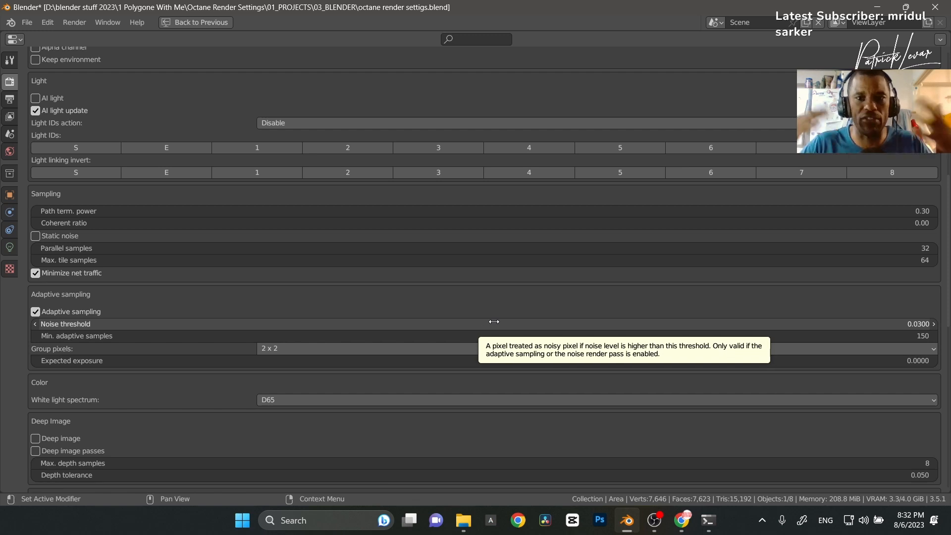
{"action": "mouse_move", "coordinate": [51, 371]}
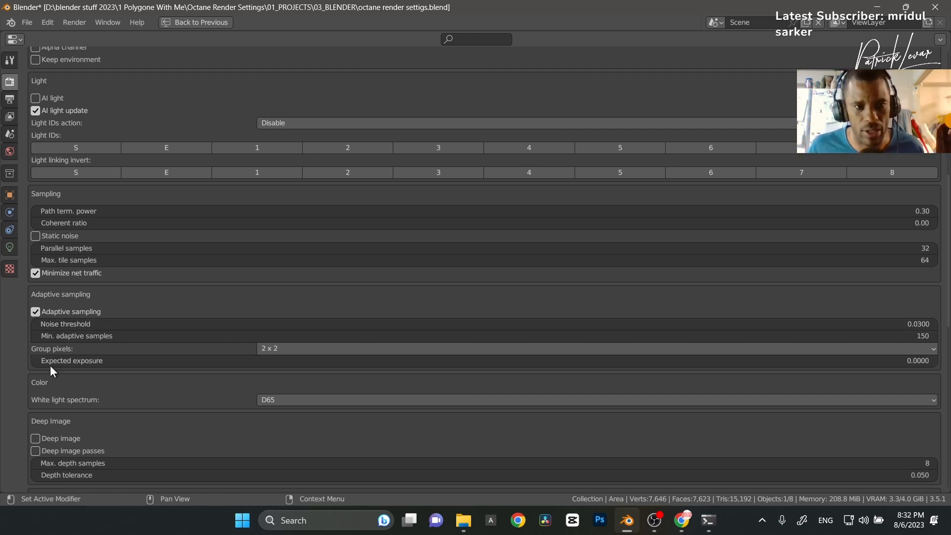
- Bring the finished film-reel render into view in the second render slot
{"action": "scroll", "scroll_direction": "up", "scroll_amount": 3}
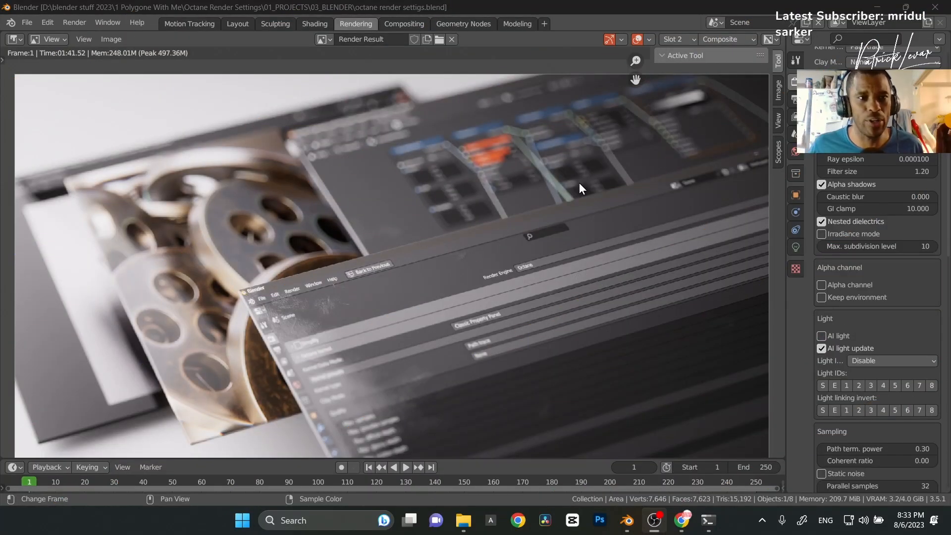
{"action": "mouse_move", "coordinate": [66, 90]}
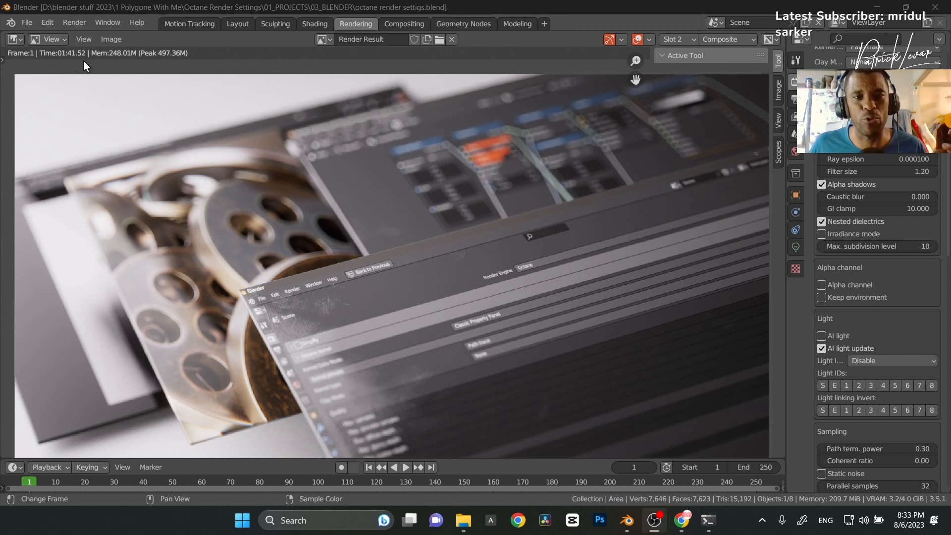
{"action": "mouse_move", "coordinate": [491, 240]}
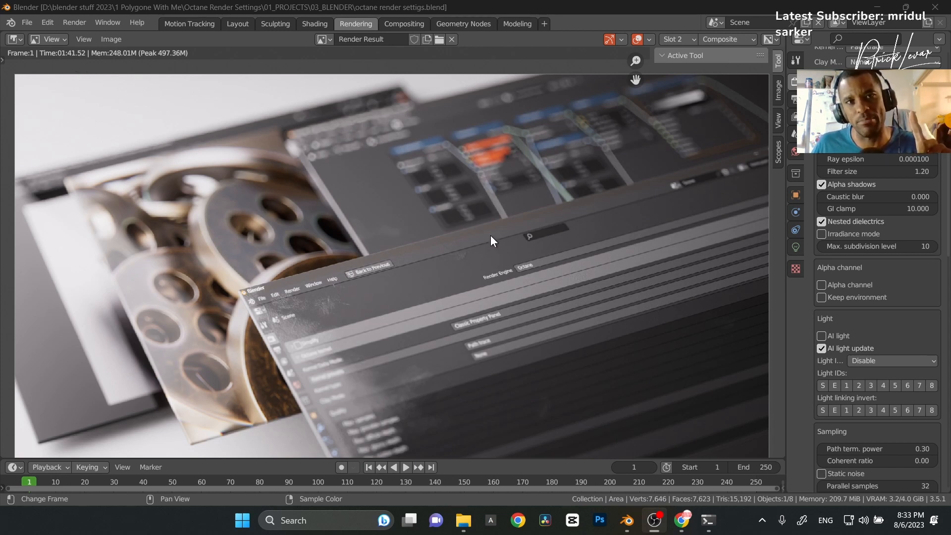
{"action": "mouse_move", "coordinate": [403, 24]}
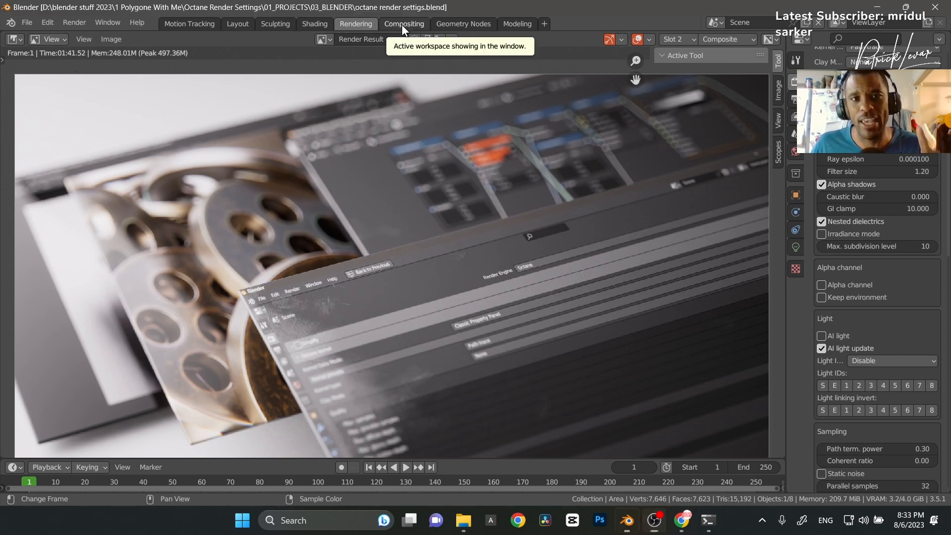
- Switch to the Compositing workspace and let the denoised render appear behind the node tree
{"action": "left_click", "coordinate": [403, 24]}
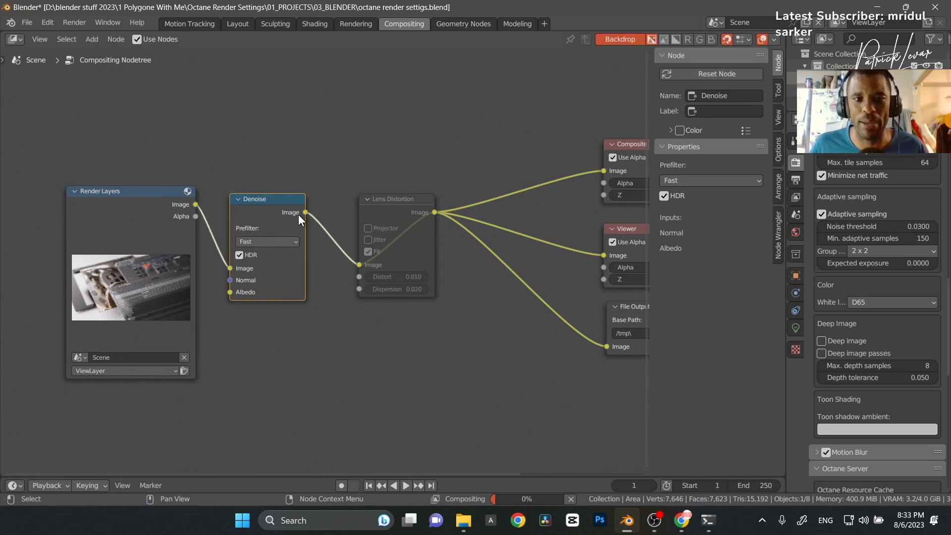
{"action": "left_click", "coordinate": [618, 39]}
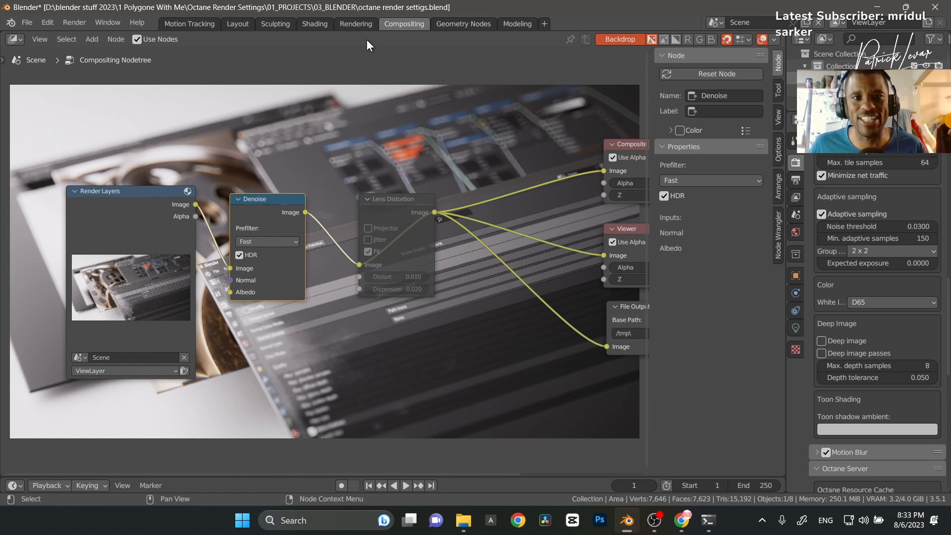
{"action": "mouse_move", "coordinate": [274, 24]}
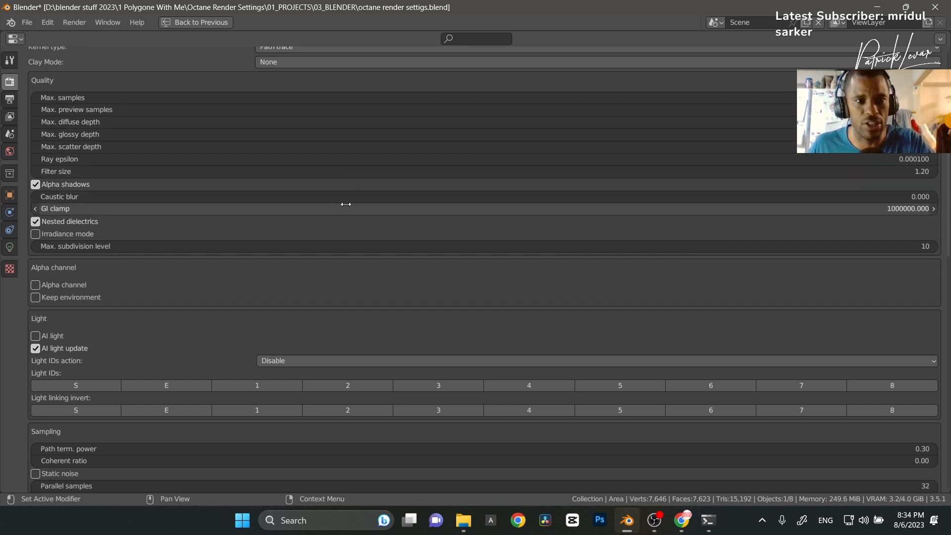
- Turn off Adaptive sampling in the Octane kernel render settings
{"action": "scroll", "scroll_direction": "down", "scroll_amount": 3}
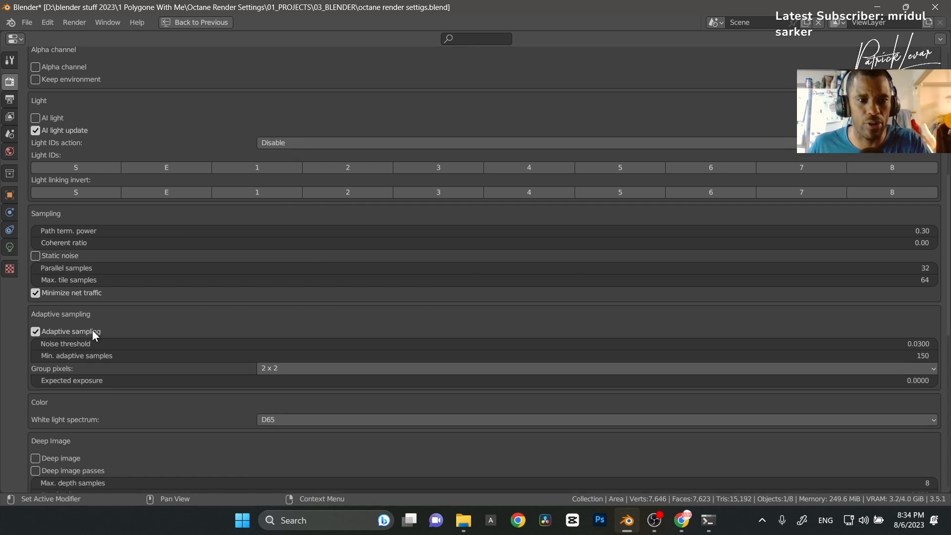
{"action": "left_click", "coordinate": [36, 331]}
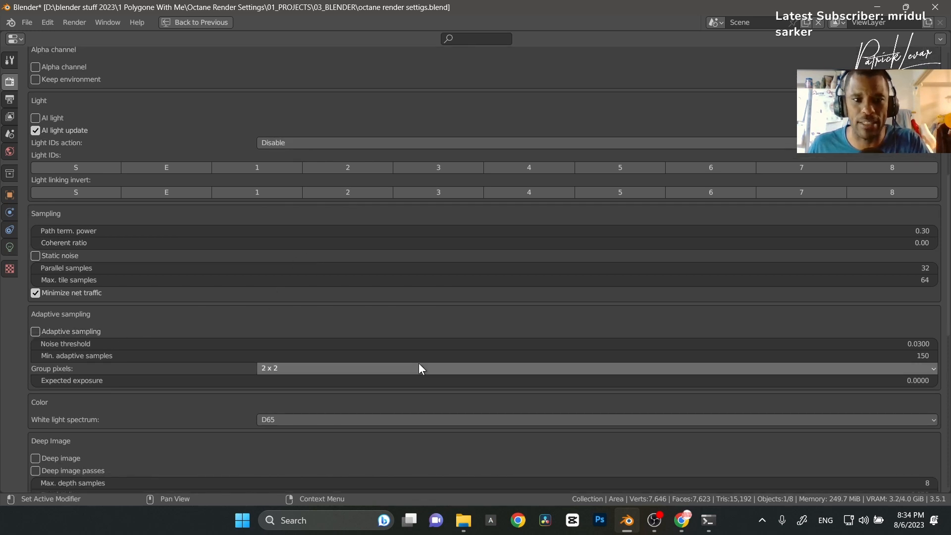
{"action": "scroll", "scroll_direction": "up", "scroll_amount": 3}
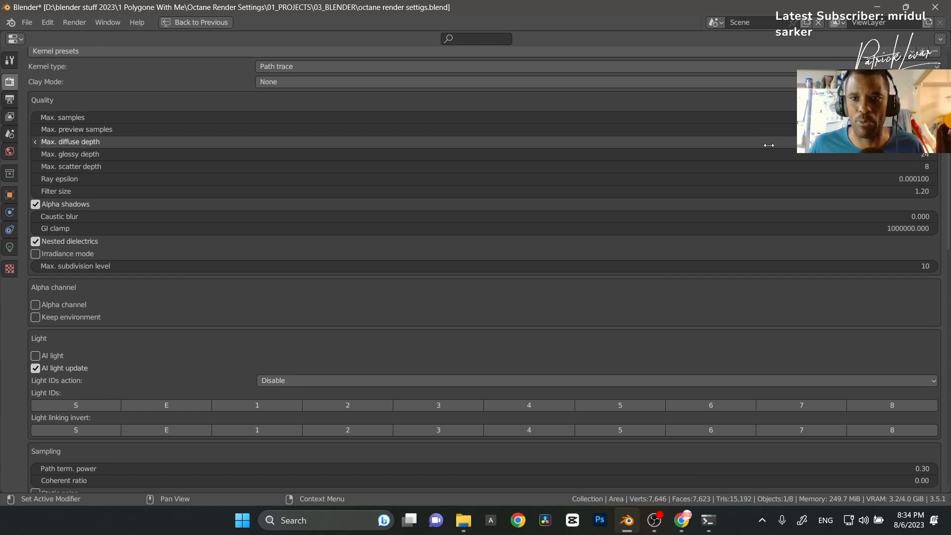
{"action": "mouse_move", "coordinate": [728, 251]}
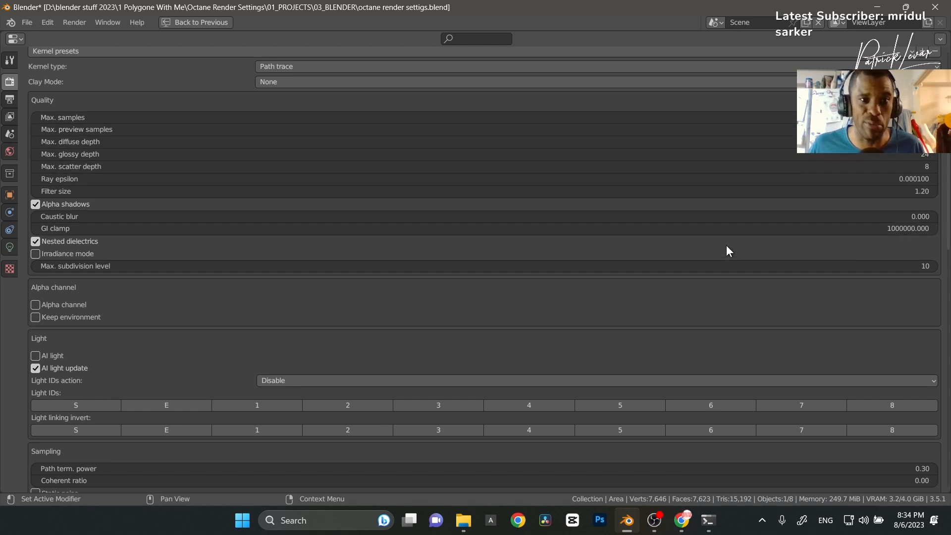
{"action": "mouse_move", "coordinate": [540, 246]}
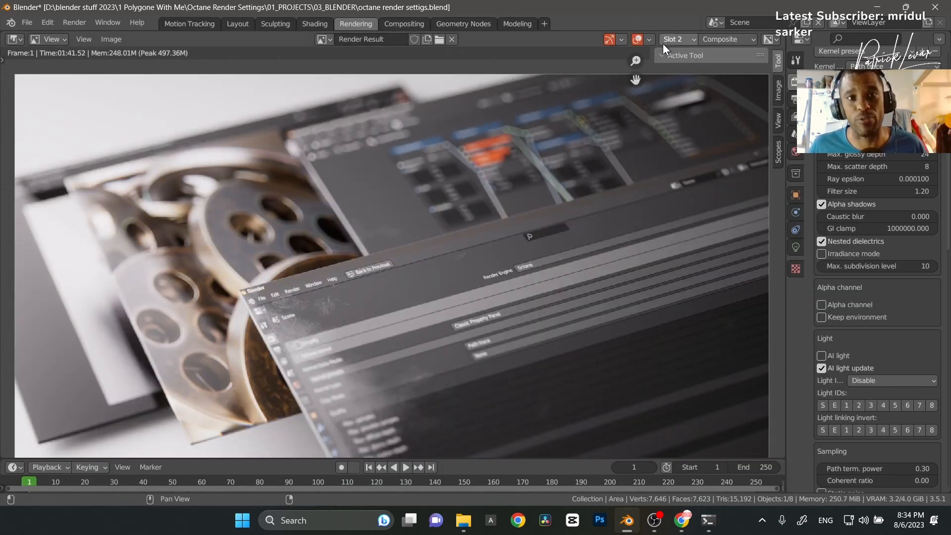
- Flip between render slots 1 and 2 to compare the 4:07 and 1:41 film-reel renders
{"action": "left_click", "coordinate": [677, 39]}
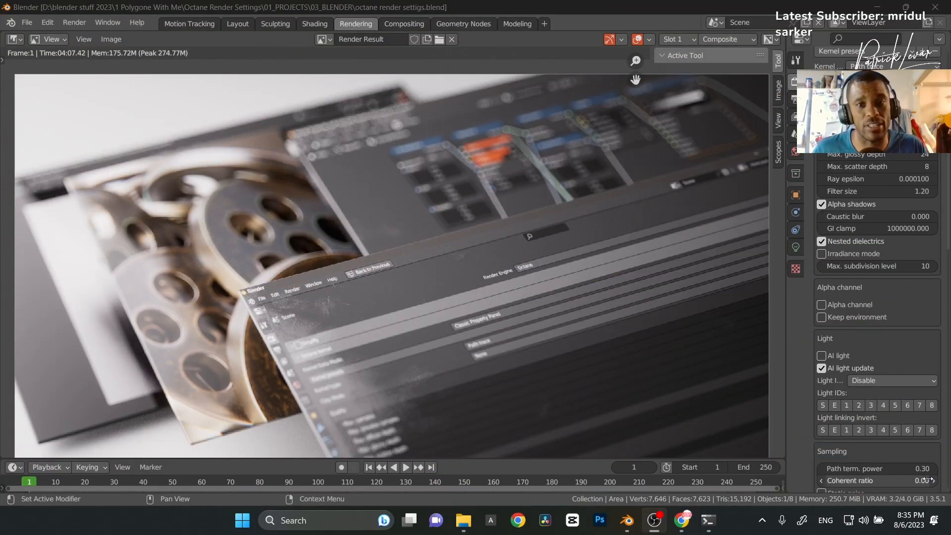
{"action": "mouse_move", "coordinate": [688, 38]}
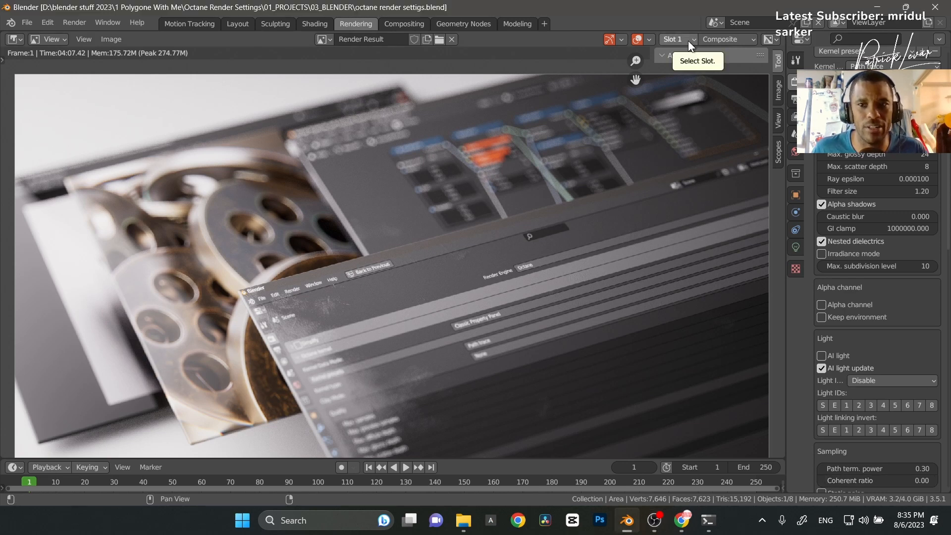
{"action": "left_click", "coordinate": [675, 38]}
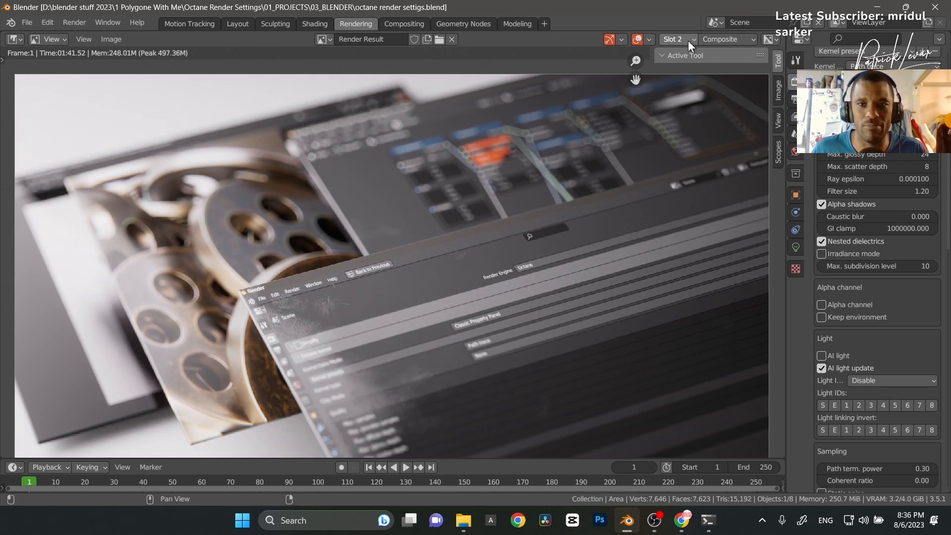
{"action": "mouse_move", "coordinate": [691, 39]}
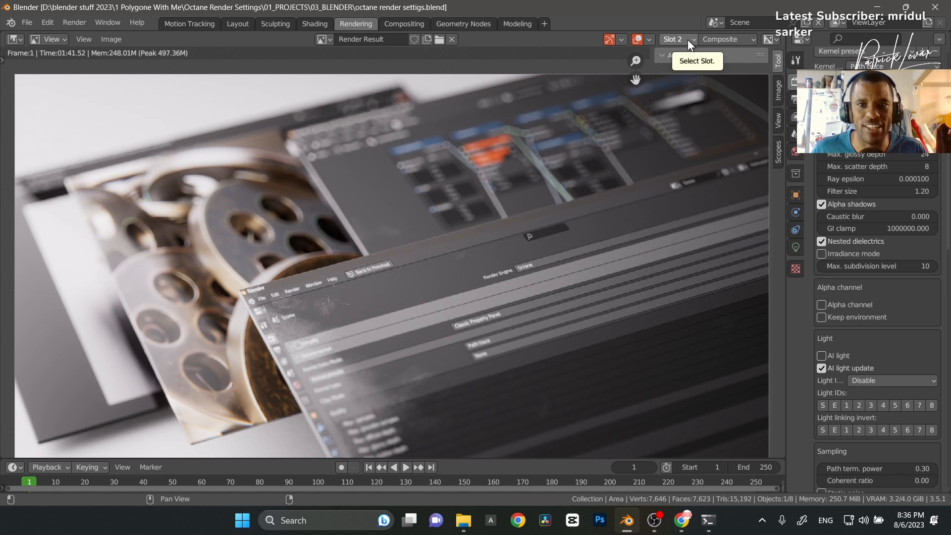
{"action": "left_click", "coordinate": [676, 39]}
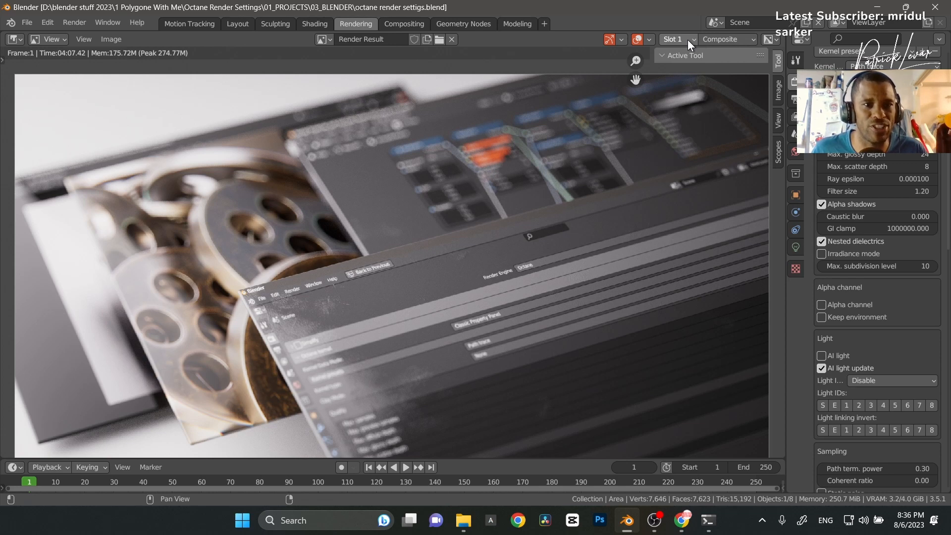
{"action": "mouse_move", "coordinate": [482, 269]}
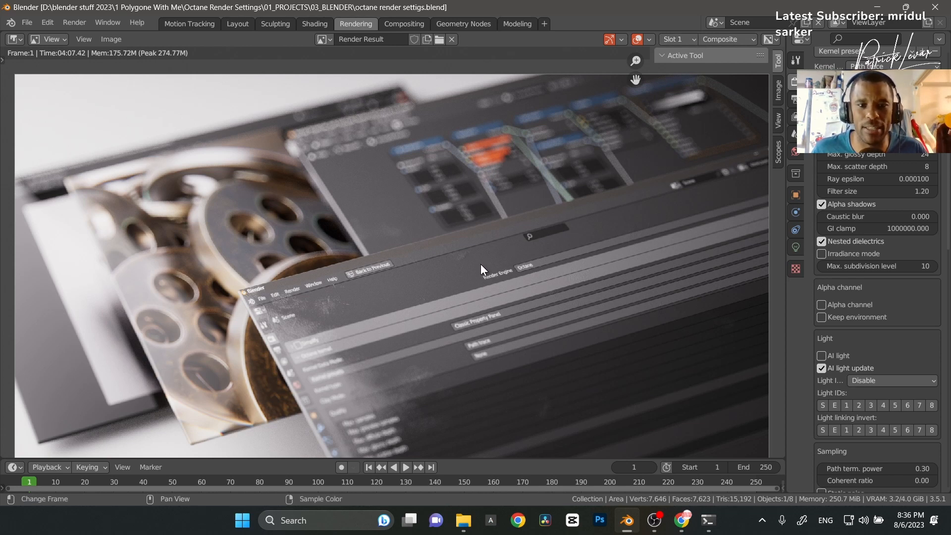
{"action": "left_click", "coordinate": [674, 39]}
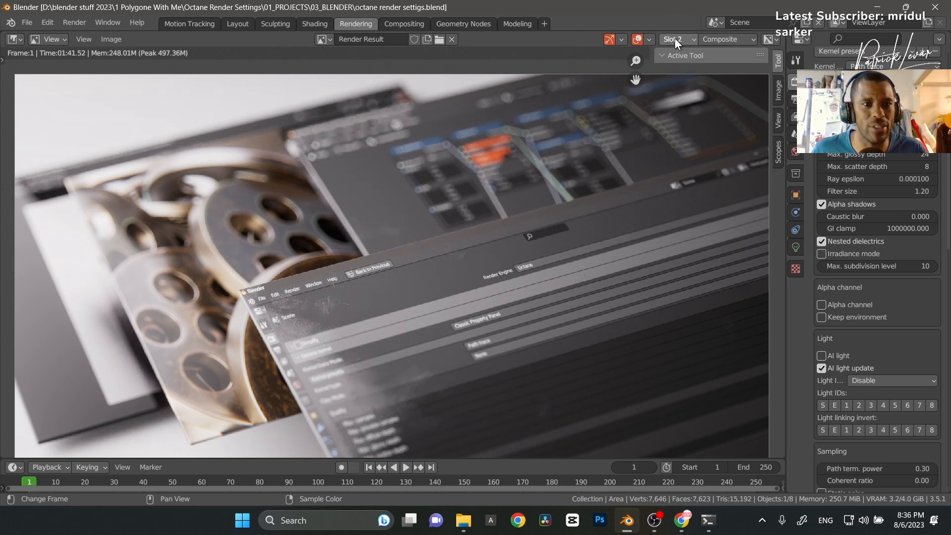
{"action": "mouse_move", "coordinate": [641, 180]}
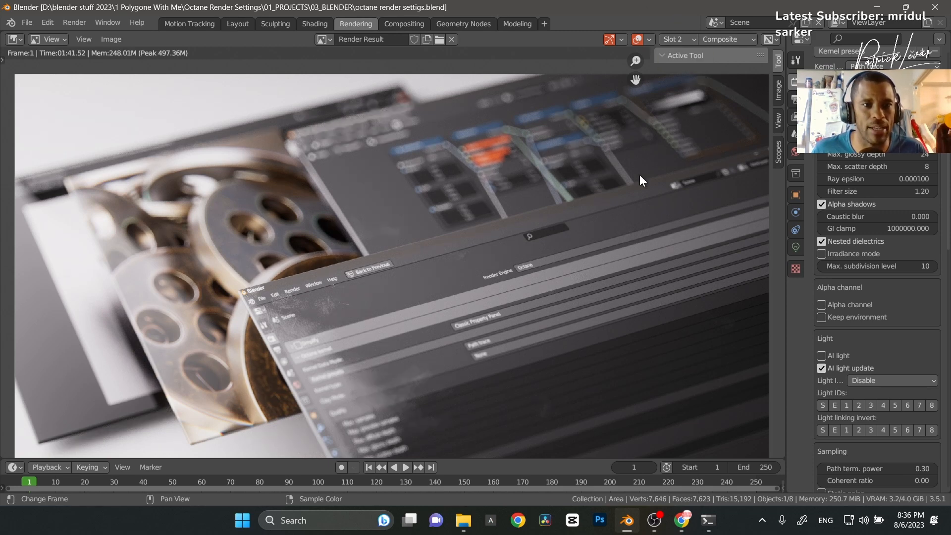
{"action": "left_click", "coordinate": [675, 38]}
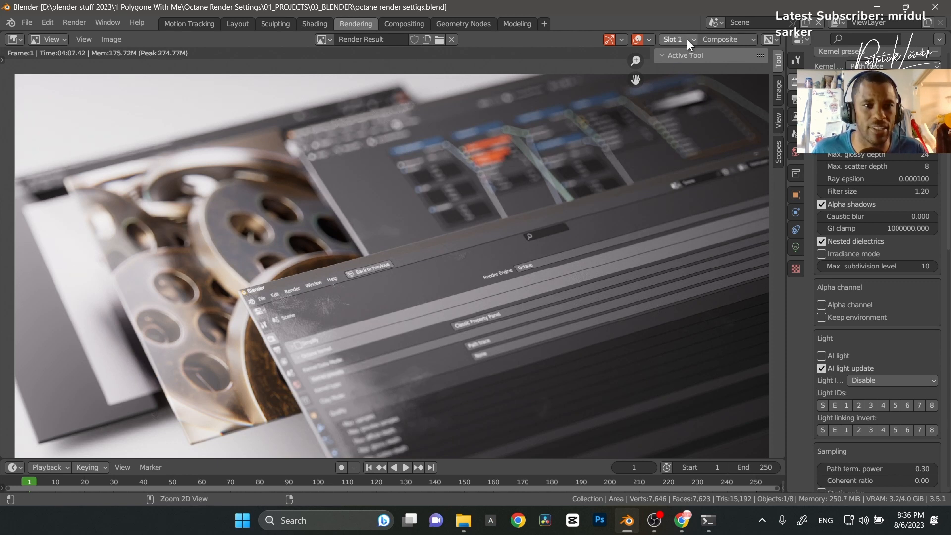
{"action": "left_click", "coordinate": [674, 39]}
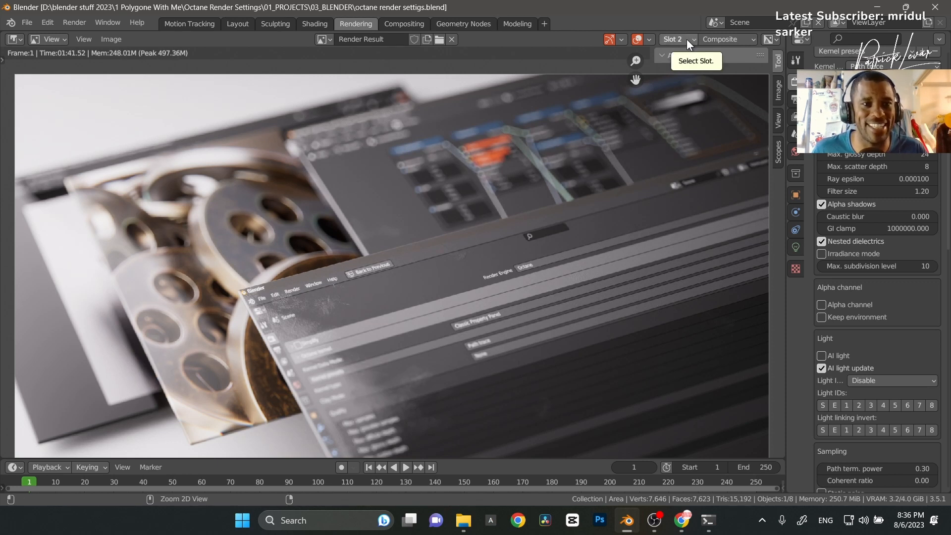
{"action": "mouse_move", "coordinate": [676, 49]}
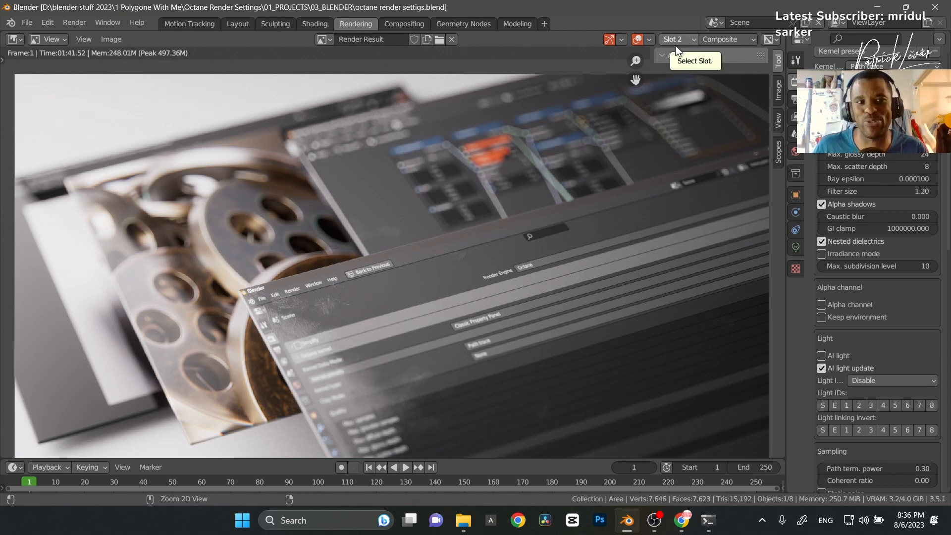
{"action": "mouse_move", "coordinate": [472, 302]}
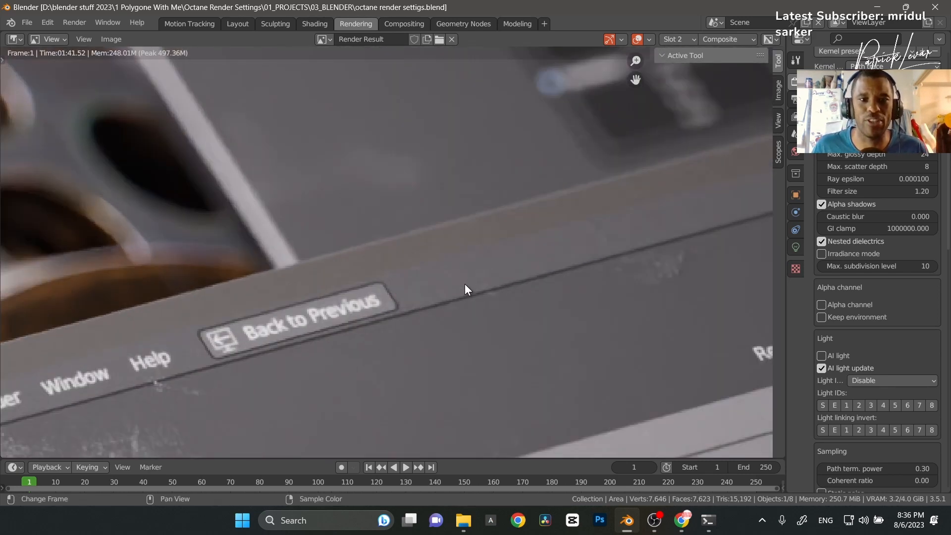
{"action": "mouse_move", "coordinate": [678, 40]}
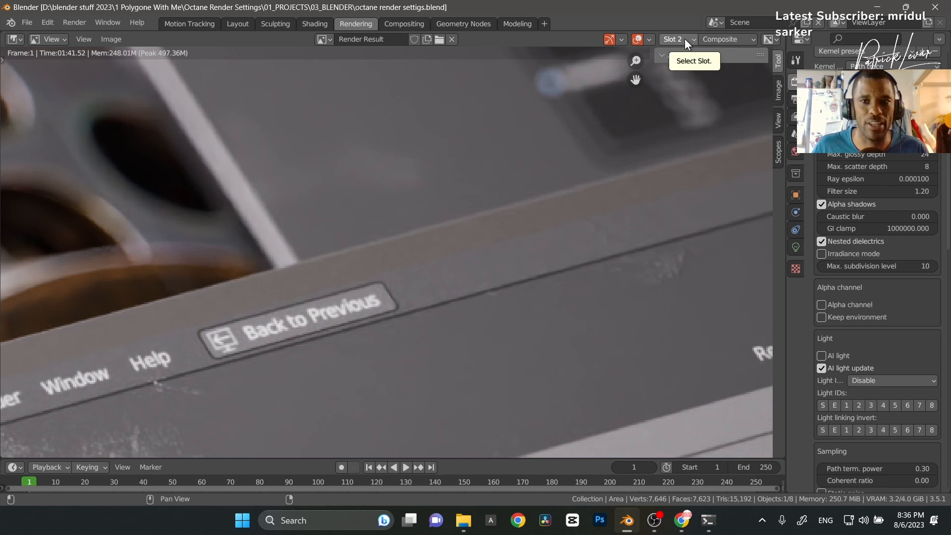
{"action": "left_click", "coordinate": [677, 39]}
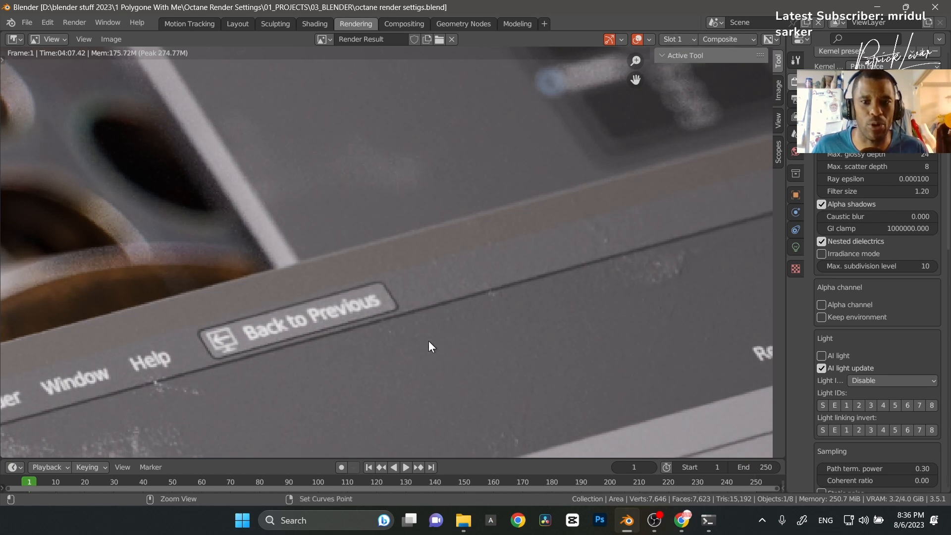
{"action": "mouse_move", "coordinate": [576, 305]}
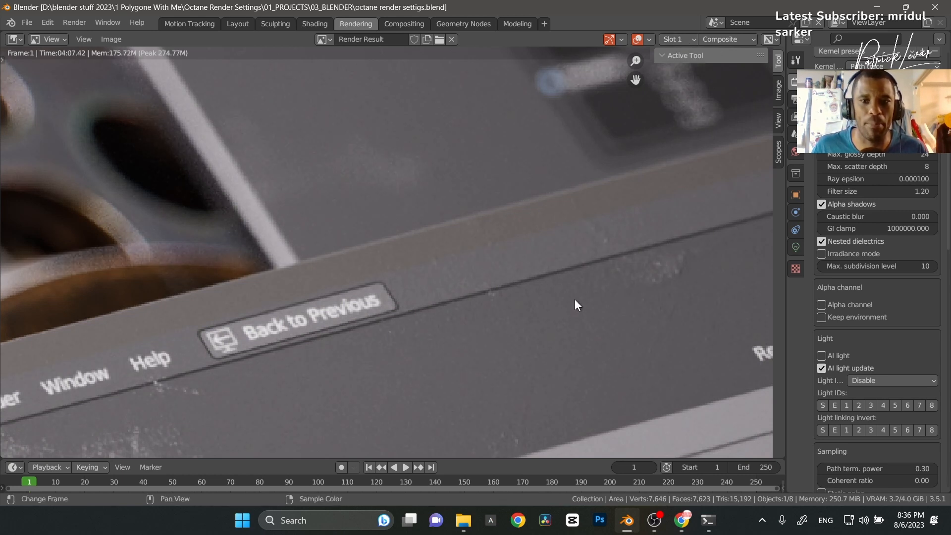
{"action": "mouse_move", "coordinate": [548, 273]}
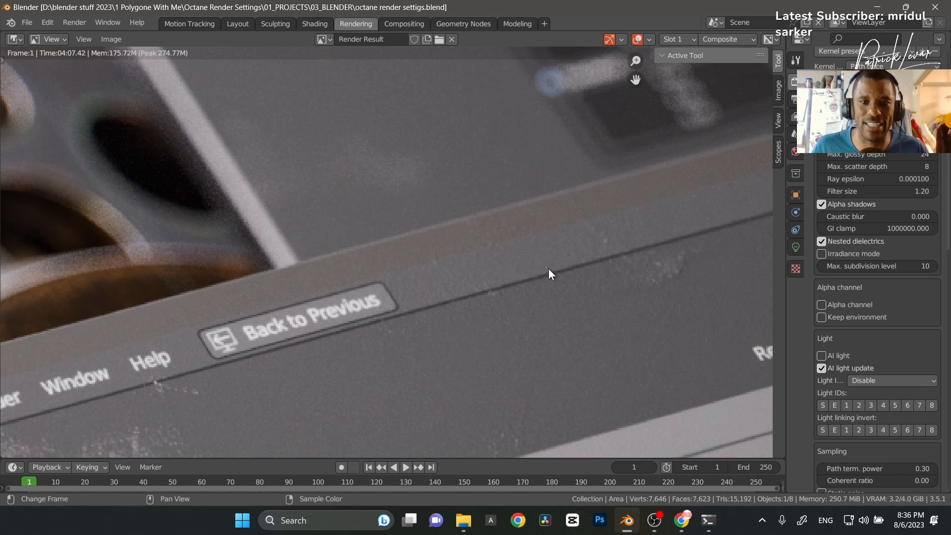
{"action": "mouse_move", "coordinate": [447, 304]}
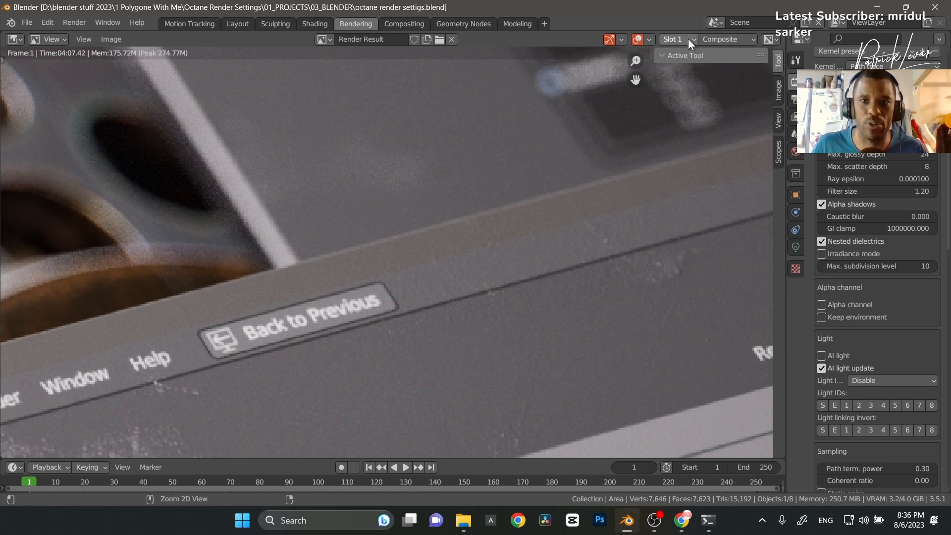
{"action": "left_click", "coordinate": [674, 38]}
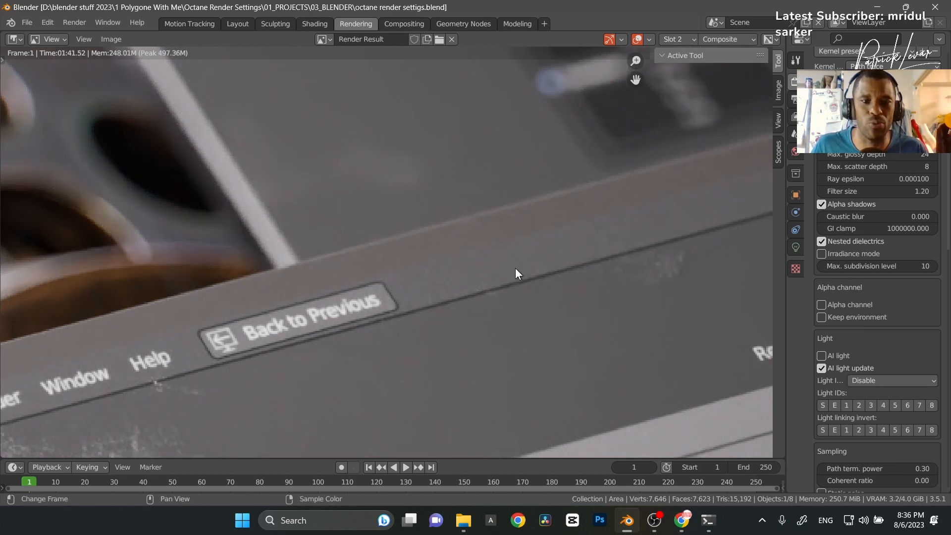
{"action": "mouse_move", "coordinate": [667, 283]}
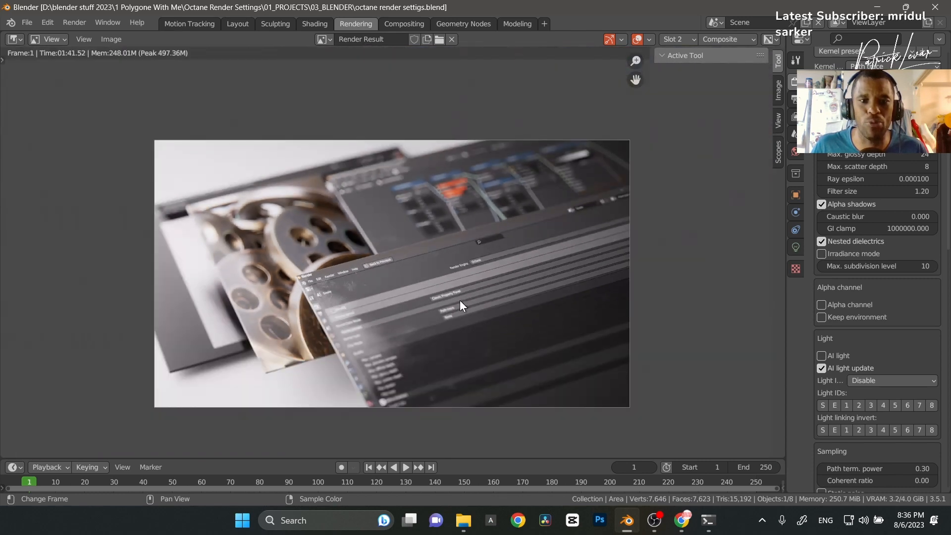
{"action": "left_click", "coordinate": [677, 39]}
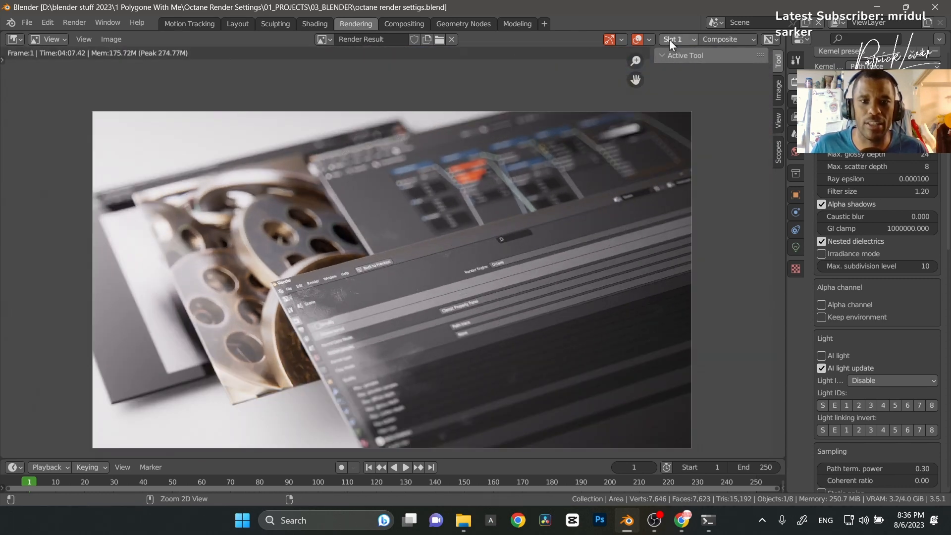
{"action": "left_click", "coordinate": [675, 39]}
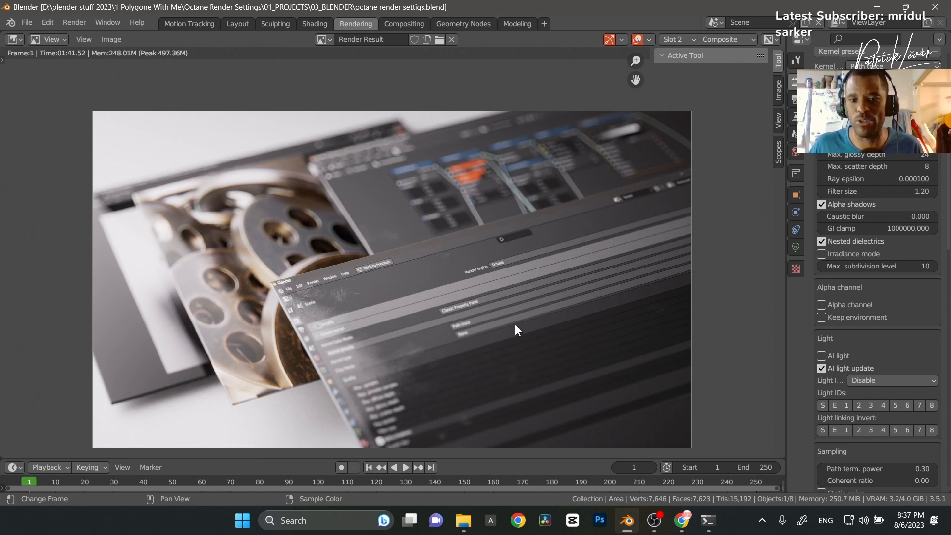
{"action": "mouse_move", "coordinate": [540, 382]}
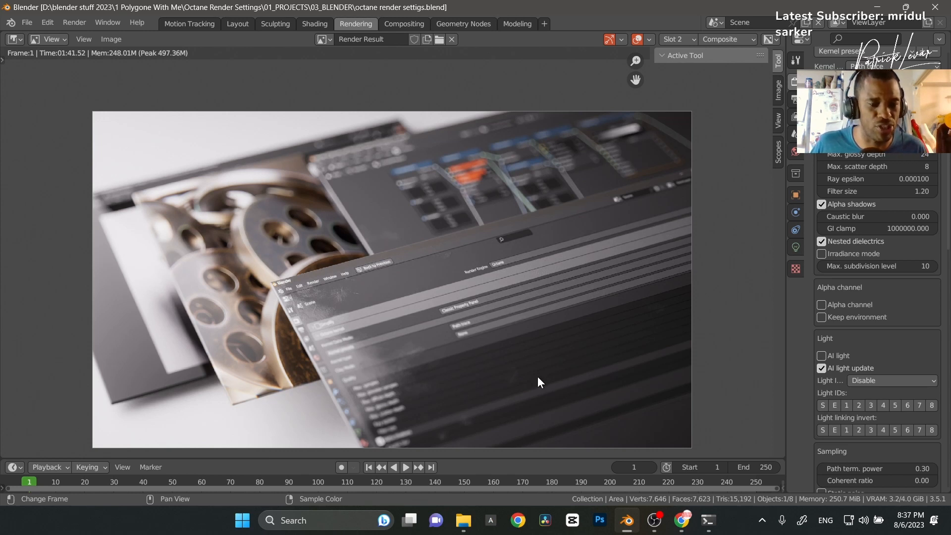
{"action": "mouse_move", "coordinate": [543, 375]}
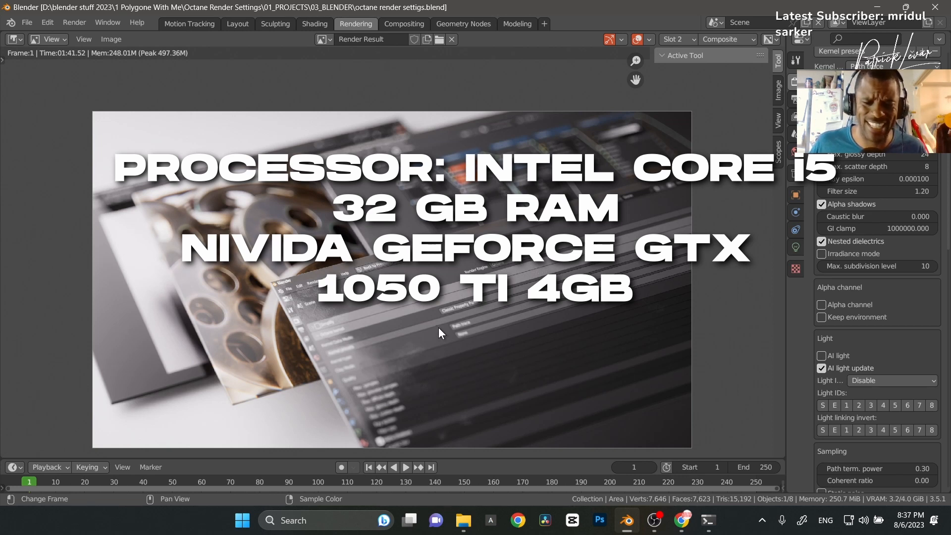
{"action": "mouse_move", "coordinate": [454, 374]}
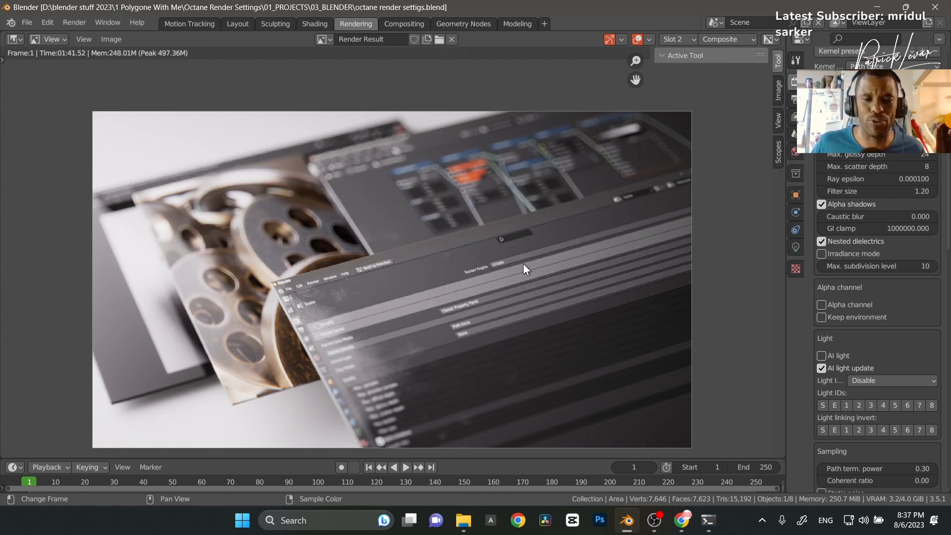
- Scroll to the Octane Server panel and launch the separate Octane Viewport window
{"action": "scroll", "scroll_direction": "down", "scroll_amount": 3}
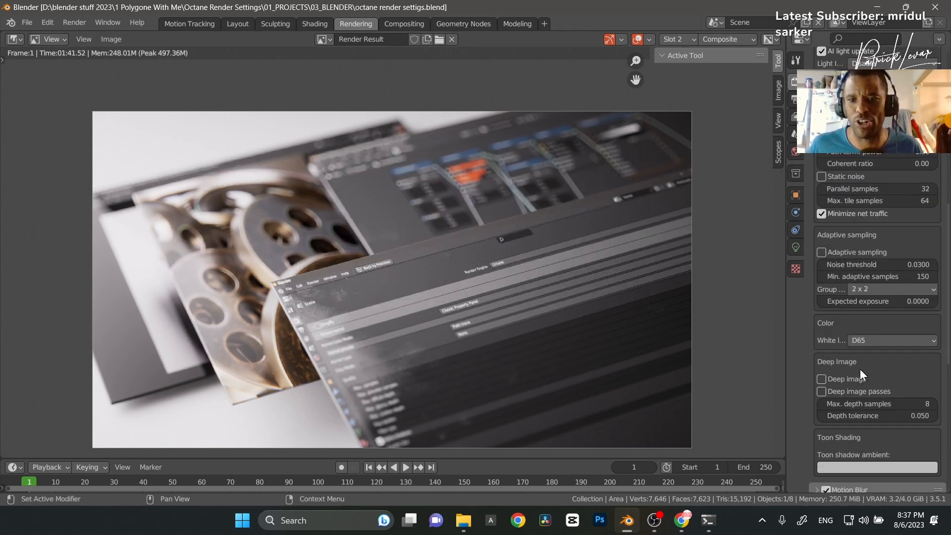
{"action": "scroll", "scroll_direction": "down", "scroll_amount": 3}
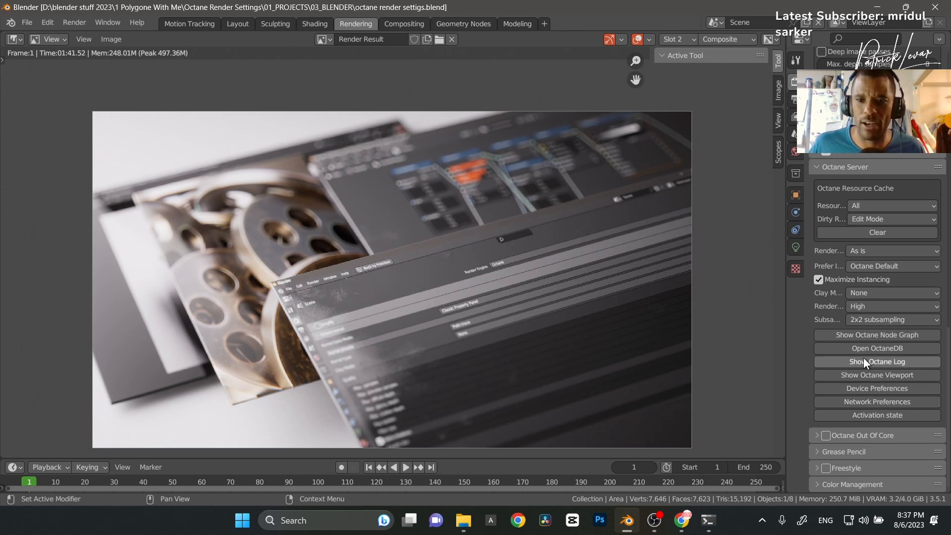
{"action": "mouse_move", "coordinate": [876, 375]}
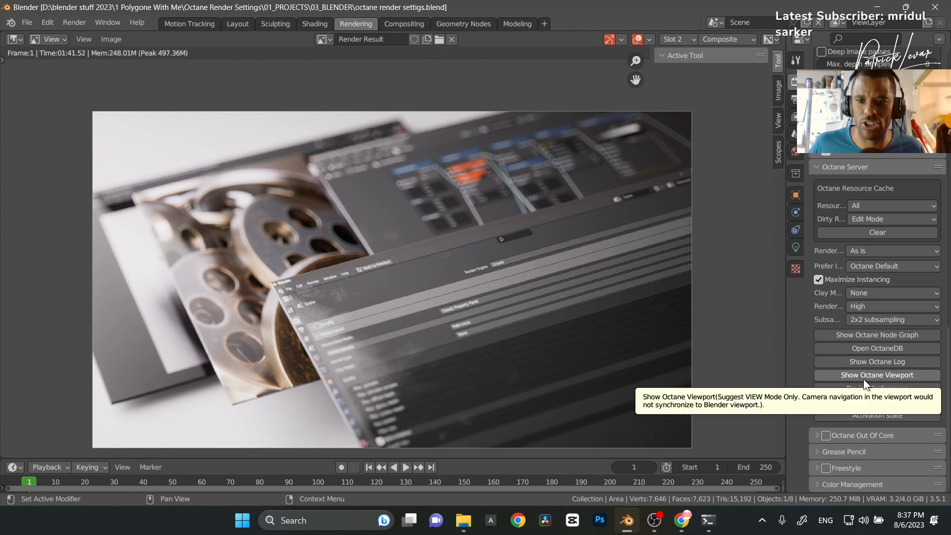
{"action": "left_click", "coordinate": [876, 375]}
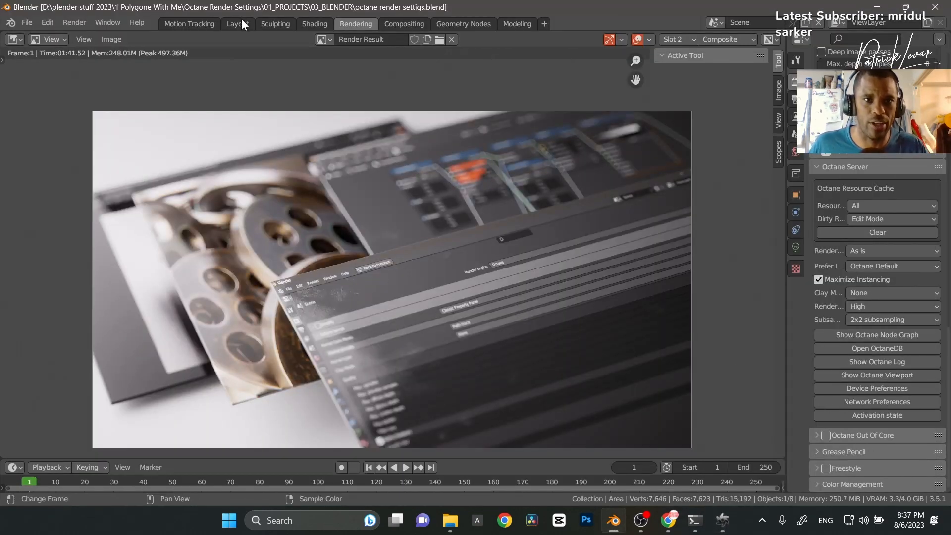
- Let the Octane Viewport live-render the scene and read the GTX 1050 Ti GPU and VRAM figures
{"action": "left_click", "coordinate": [237, 24]}
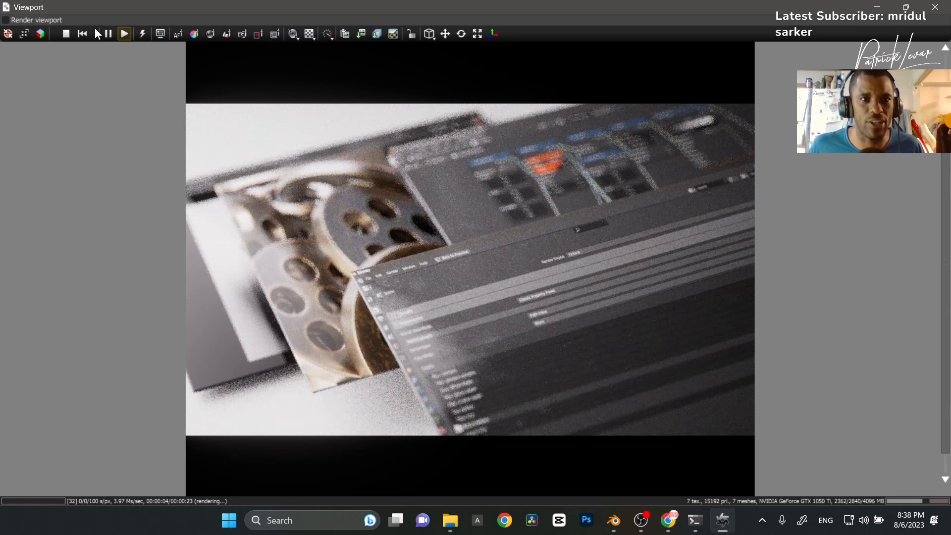
{"action": "mouse_move", "coordinate": [65, 33]}
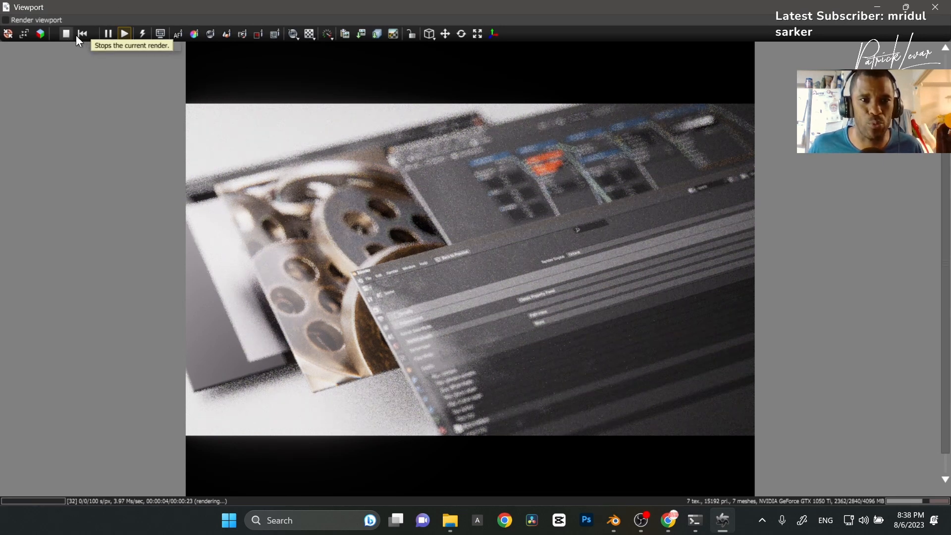
{"action": "mouse_move", "coordinate": [141, 33]}
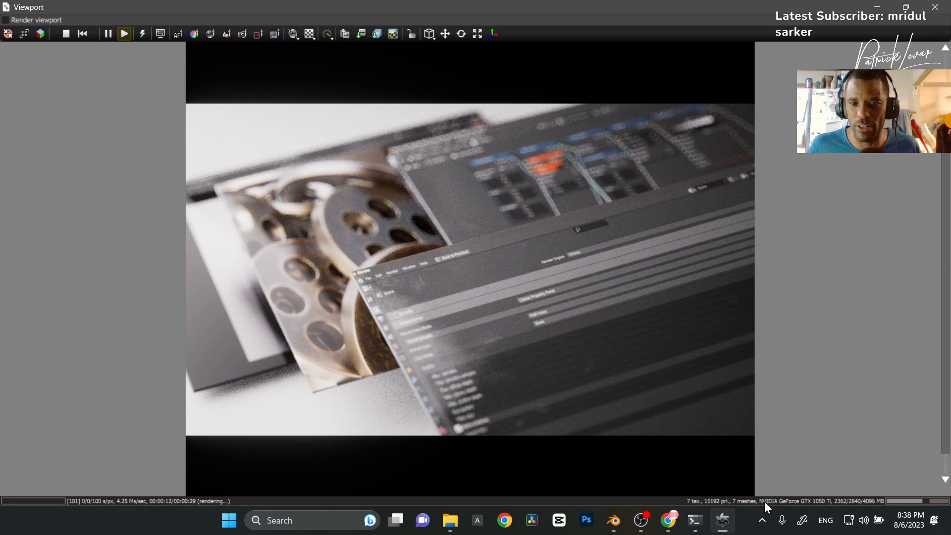
{"action": "mouse_move", "coordinate": [773, 508]}
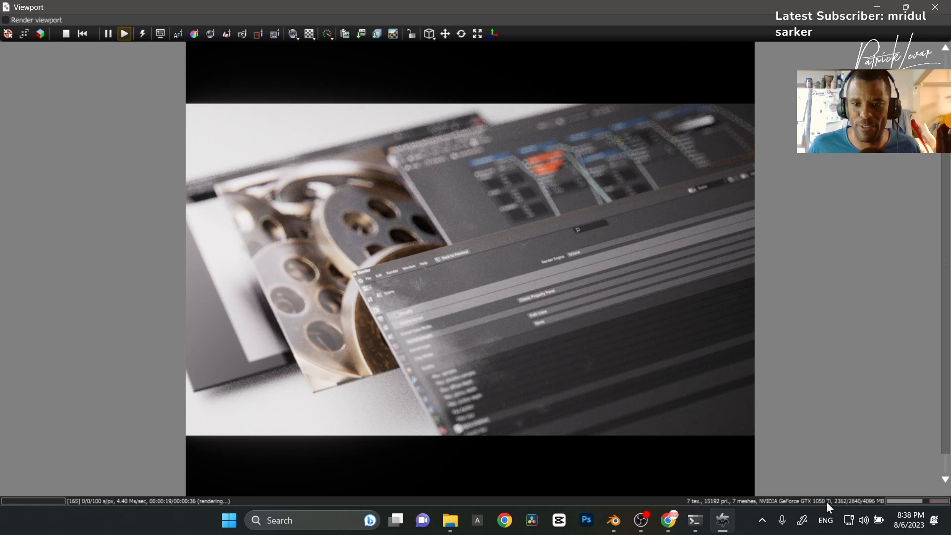
{"action": "mouse_move", "coordinate": [862, 508]}
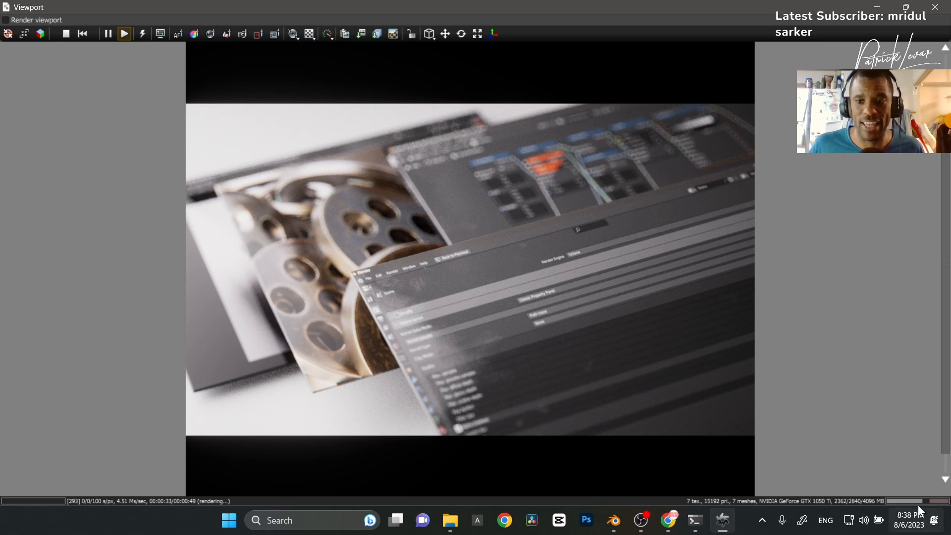
{"action": "mouse_move", "coordinate": [689, 380]}
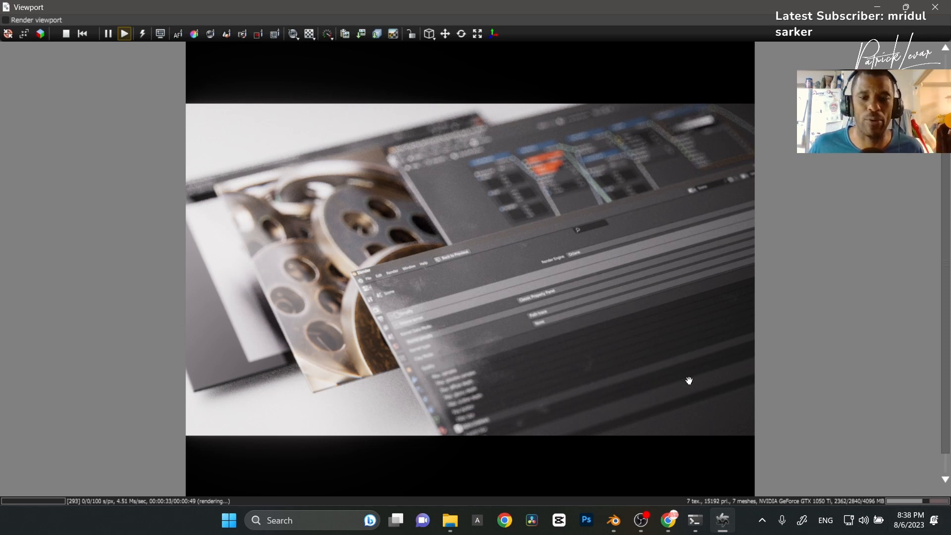
{"action": "mouse_move", "coordinate": [574, 319]}
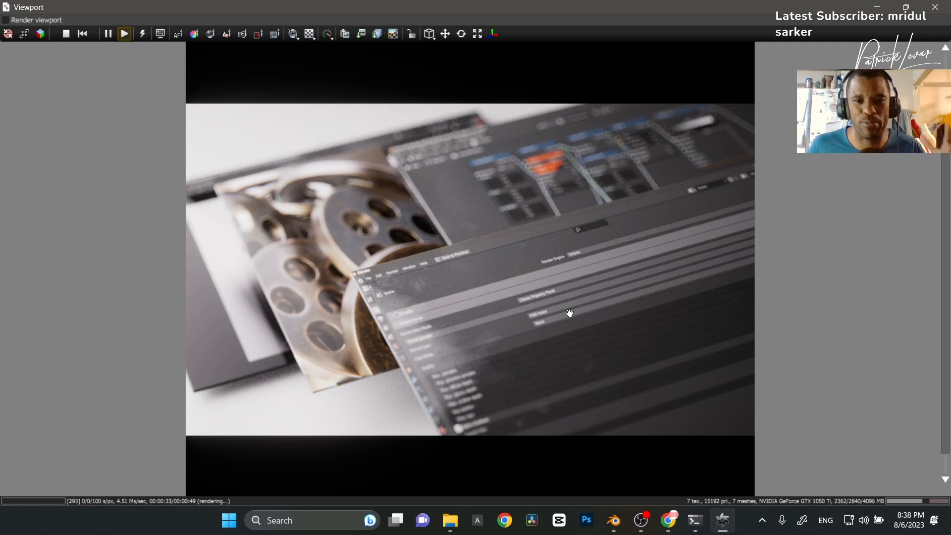
{"action": "mouse_move", "coordinate": [709, 459]}
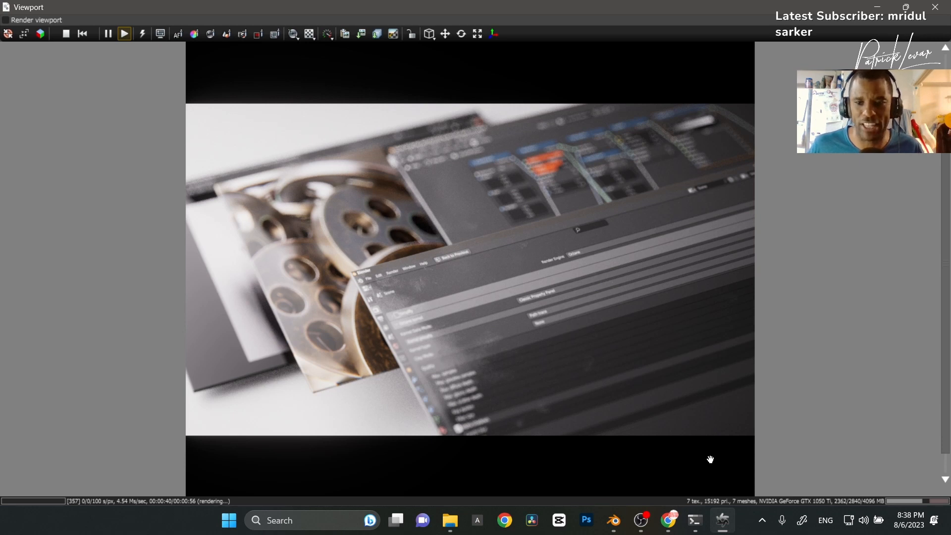
{"action": "mouse_move", "coordinate": [903, 505]}
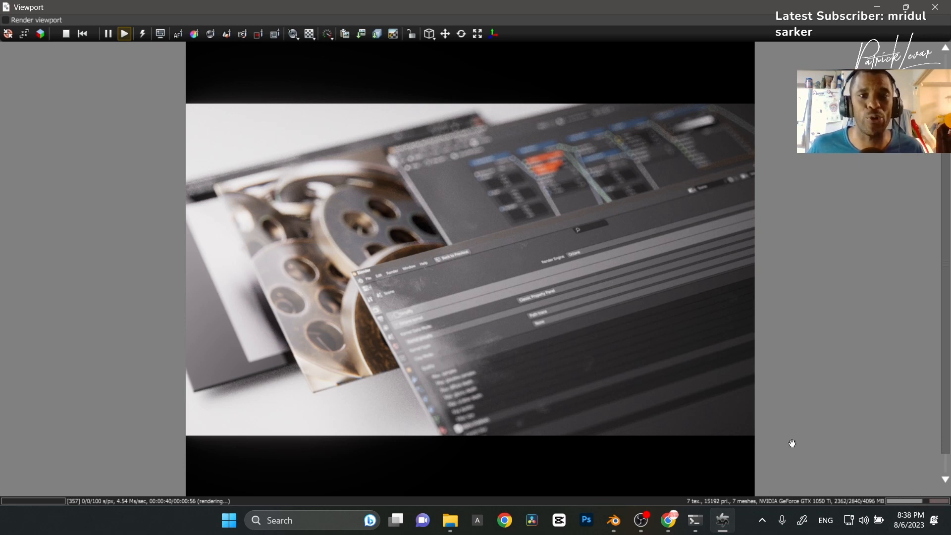
{"action": "mouse_move", "coordinate": [196, 407]}
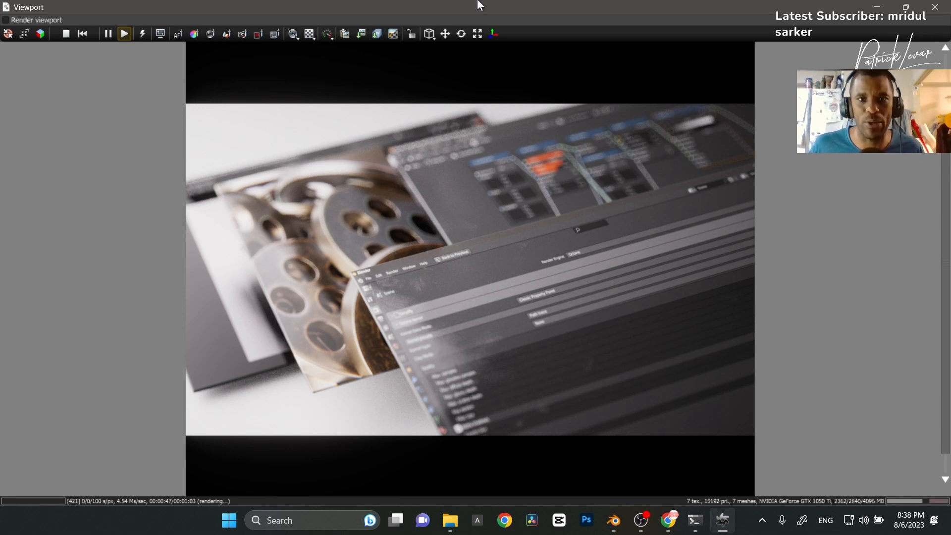
{"action": "mouse_move", "coordinate": [274, 33]}
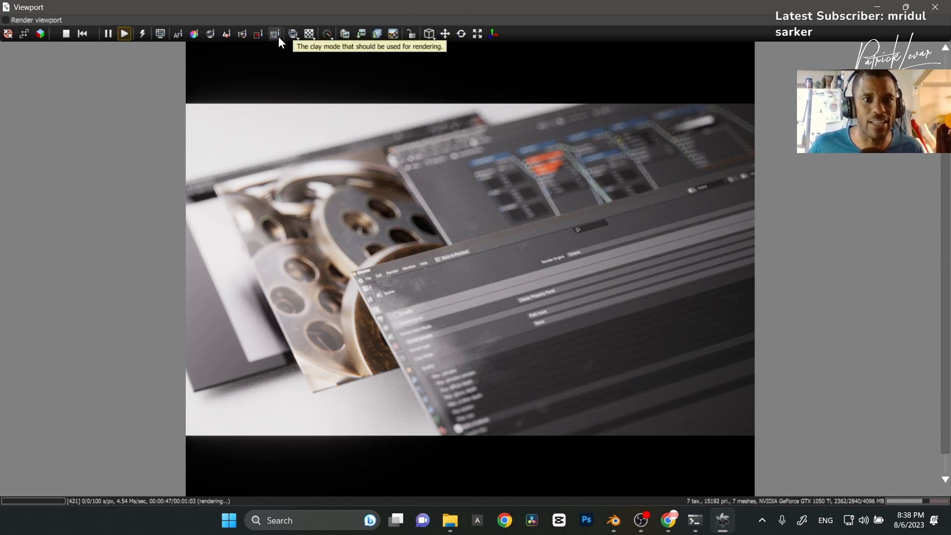